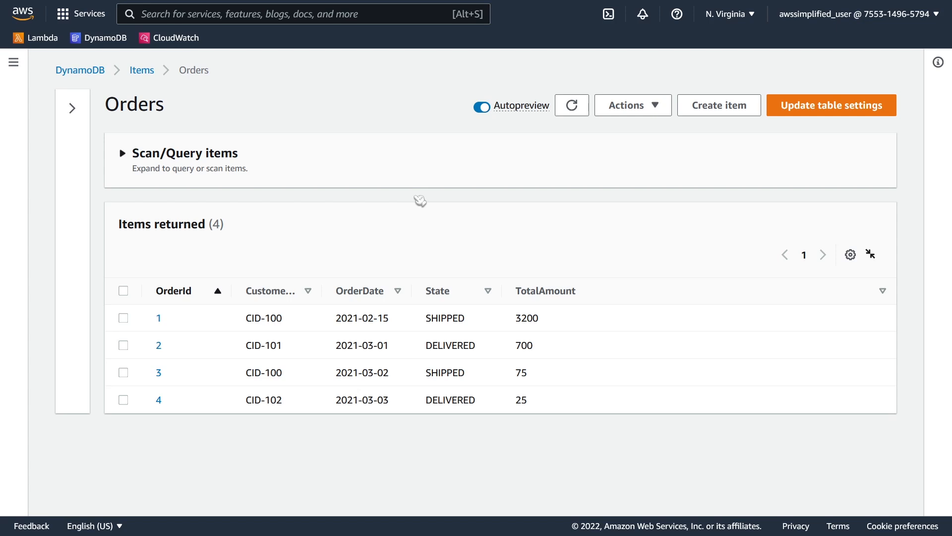
mouse_move(157, 131)
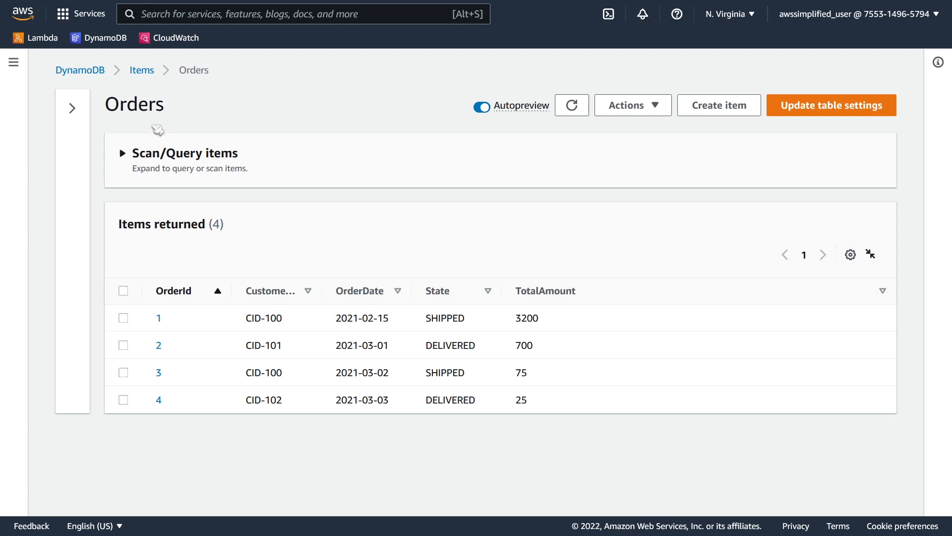
mouse_move(199, 341)
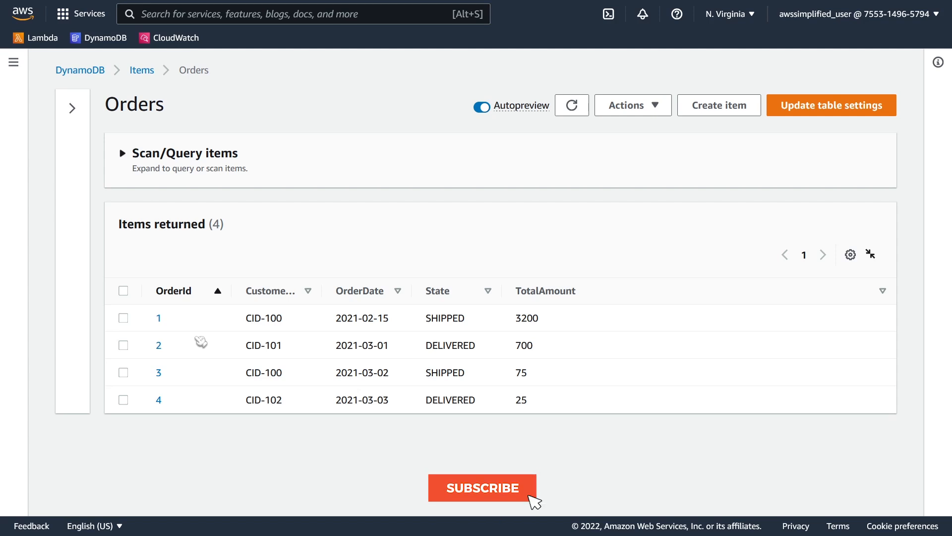
- Widen the CustomerId column so the full customer ids are readable
left_click(482, 488)
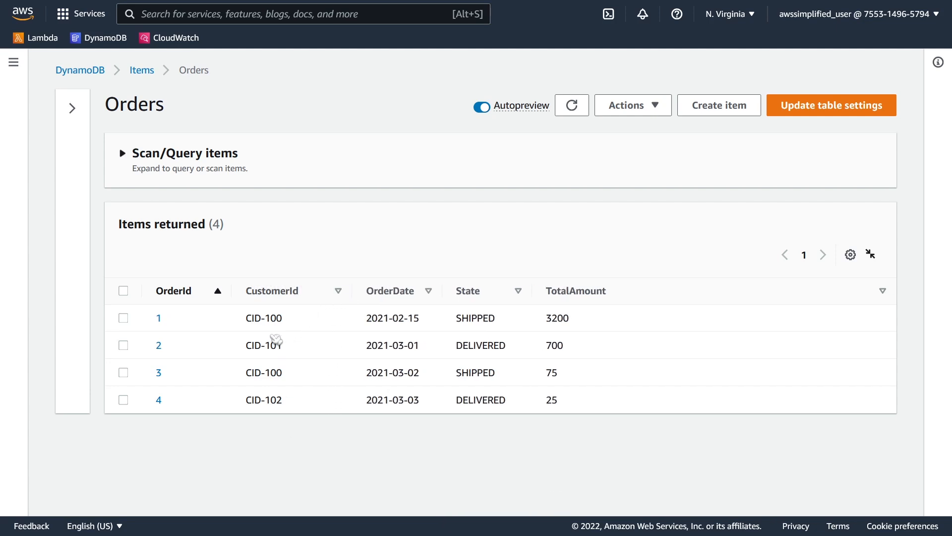
mouse_move(275, 417)
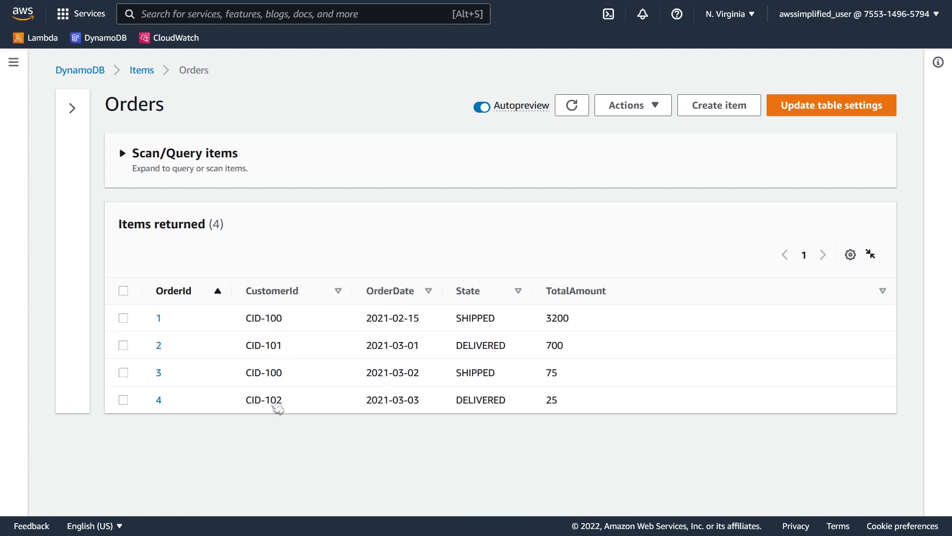
mouse_move(394, 376)
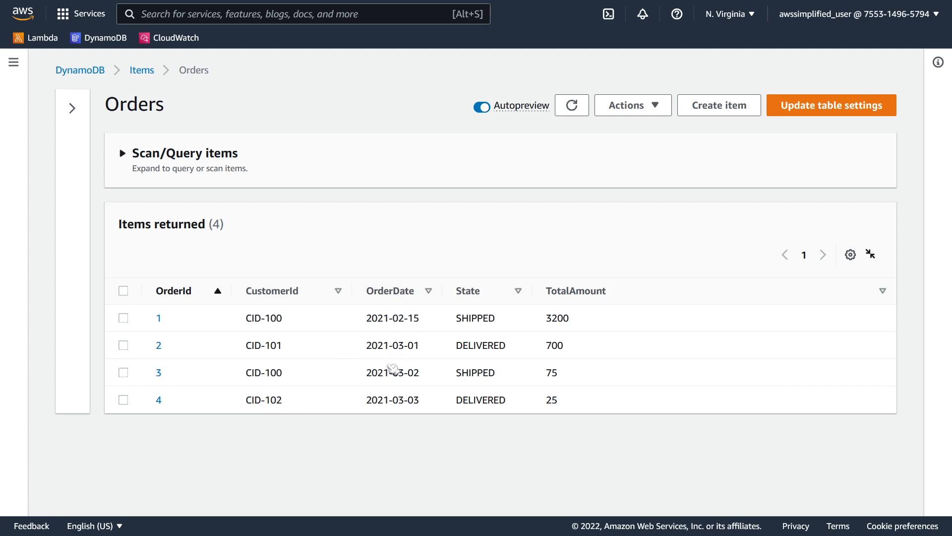
mouse_move(491, 402)
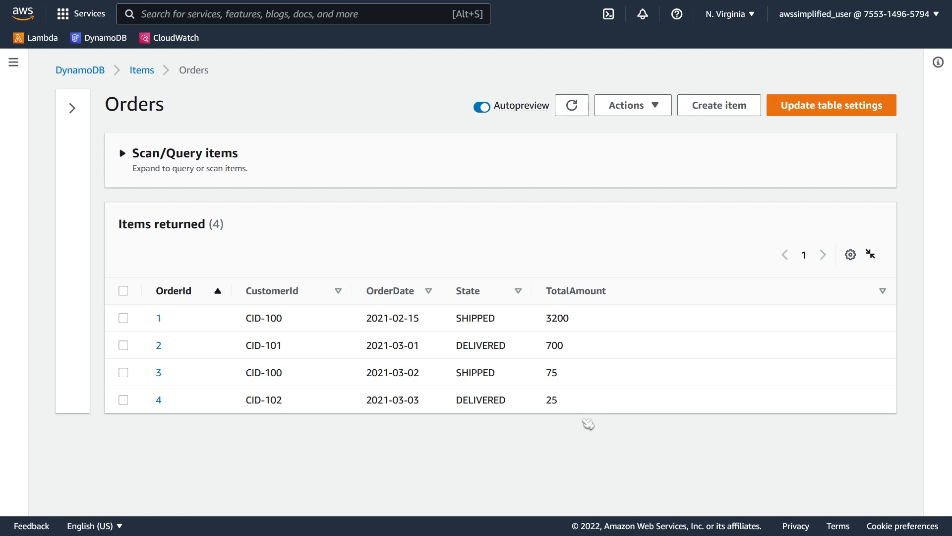
mouse_move(431, 389)
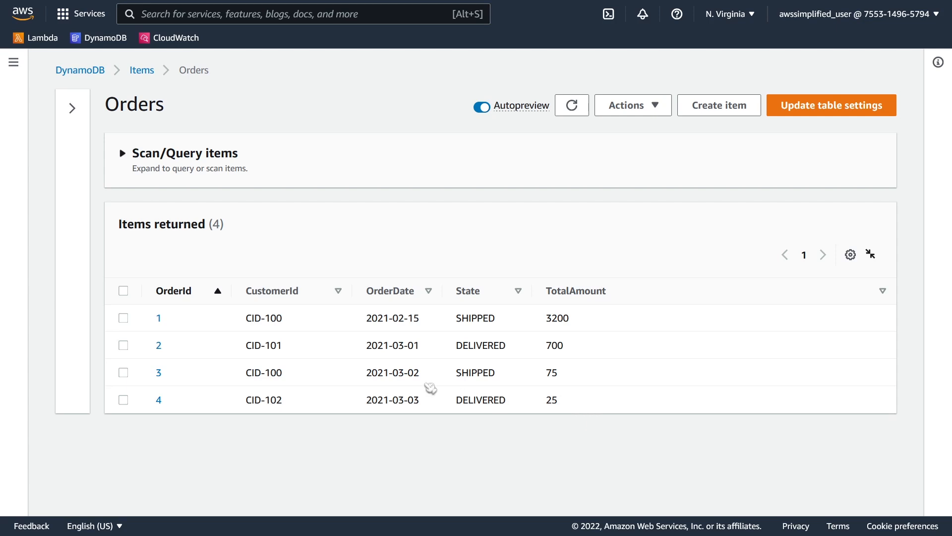
mouse_move(178, 330)
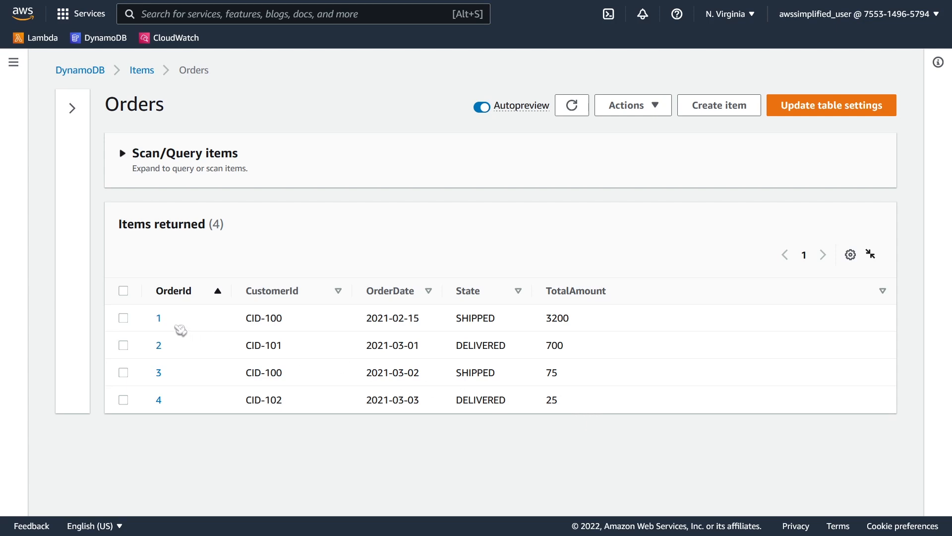
mouse_move(194, 302)
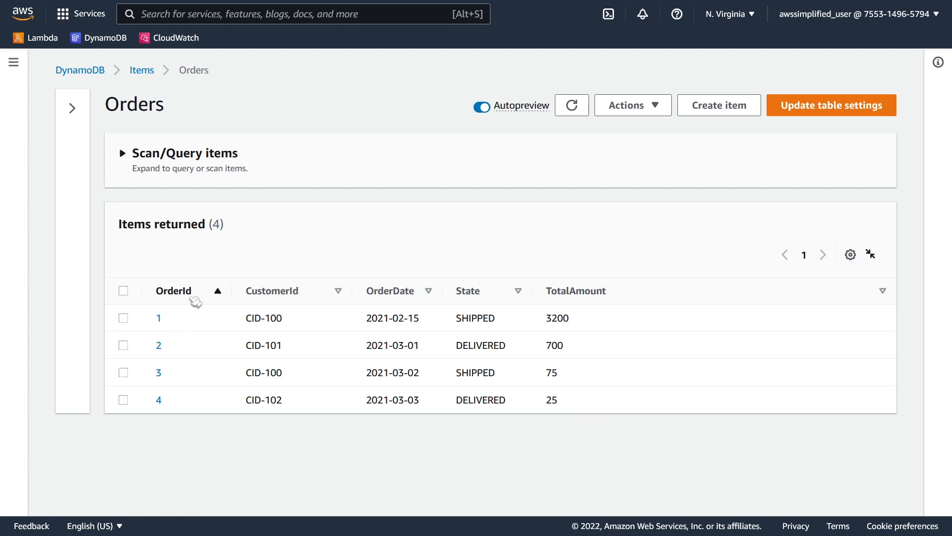
mouse_move(167, 387)
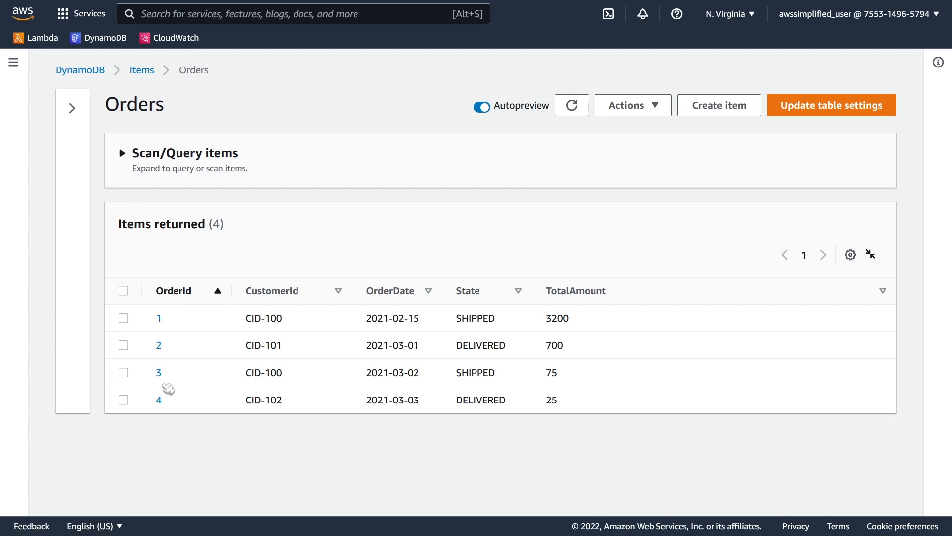
mouse_move(125, 157)
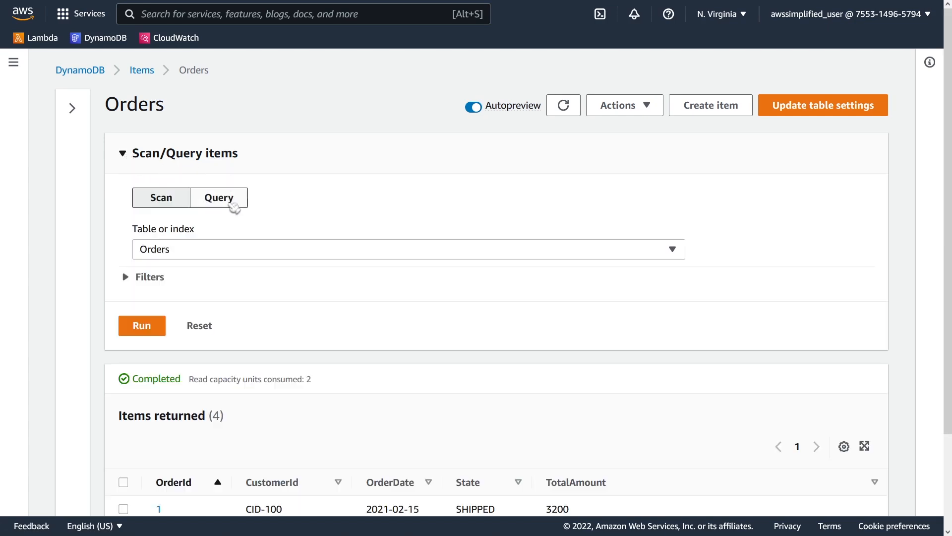
- Query the Orders table for OrderId 1, returning the single CID-100 shipped order
left_click(218, 197)
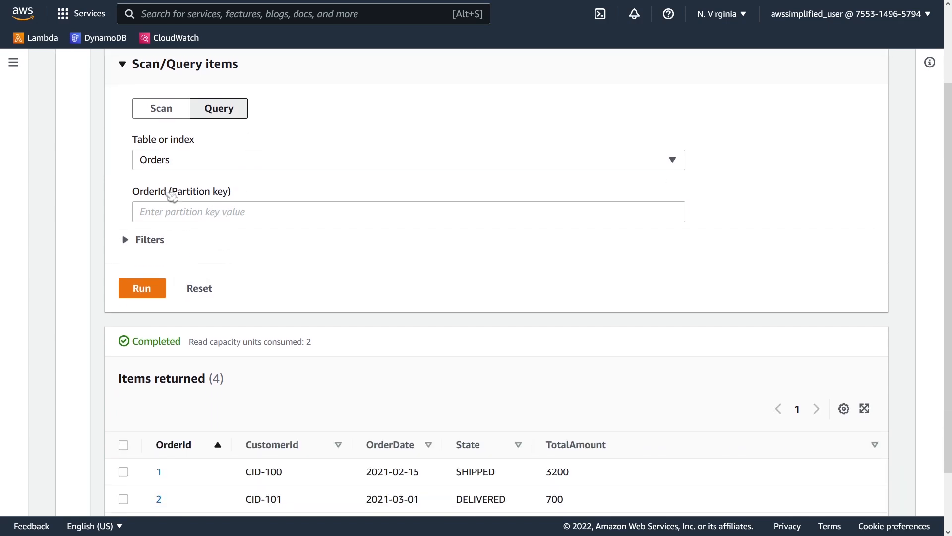
mouse_move(159, 171)
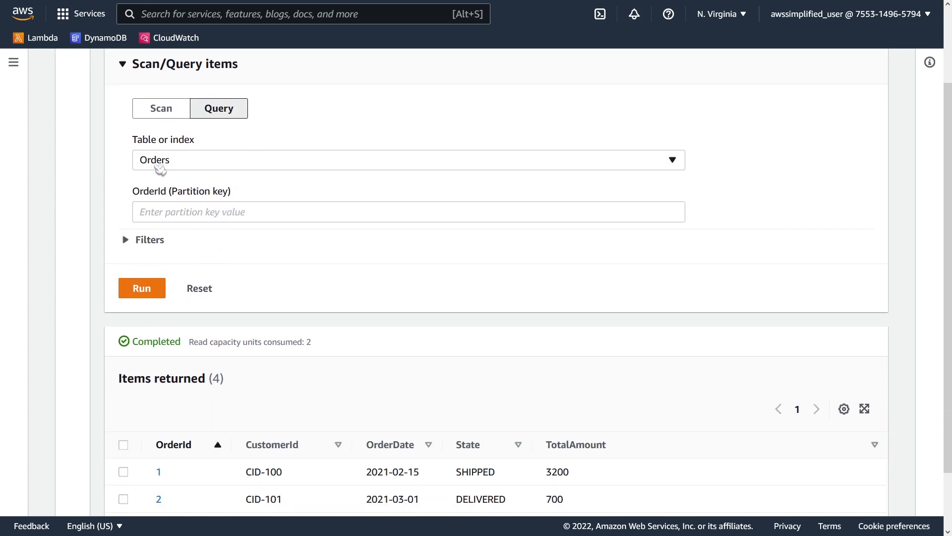
left_click(407, 154)
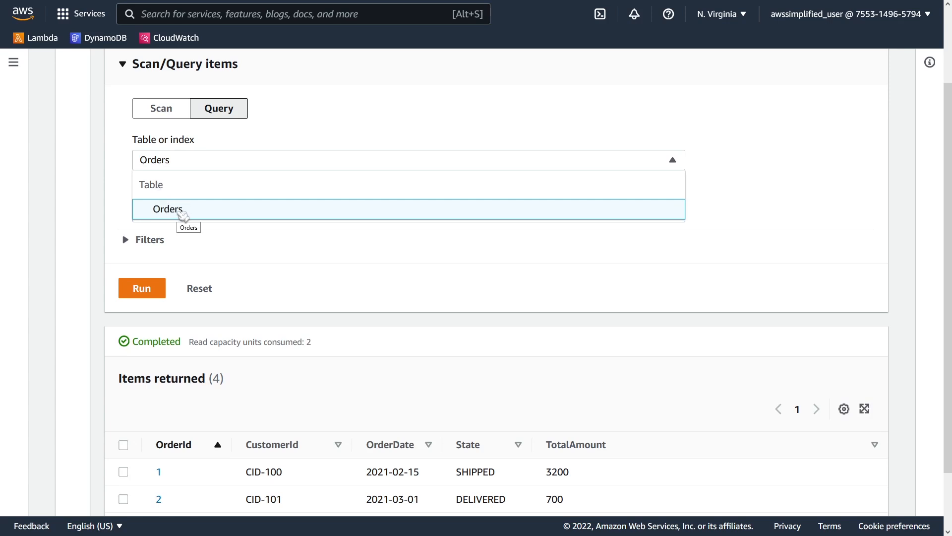
left_click(168, 209)
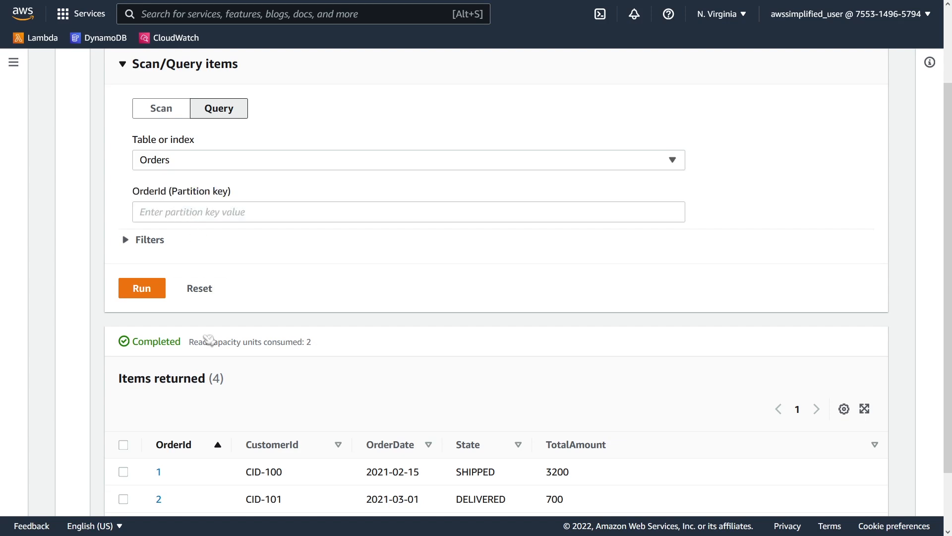
scroll("down", 3)
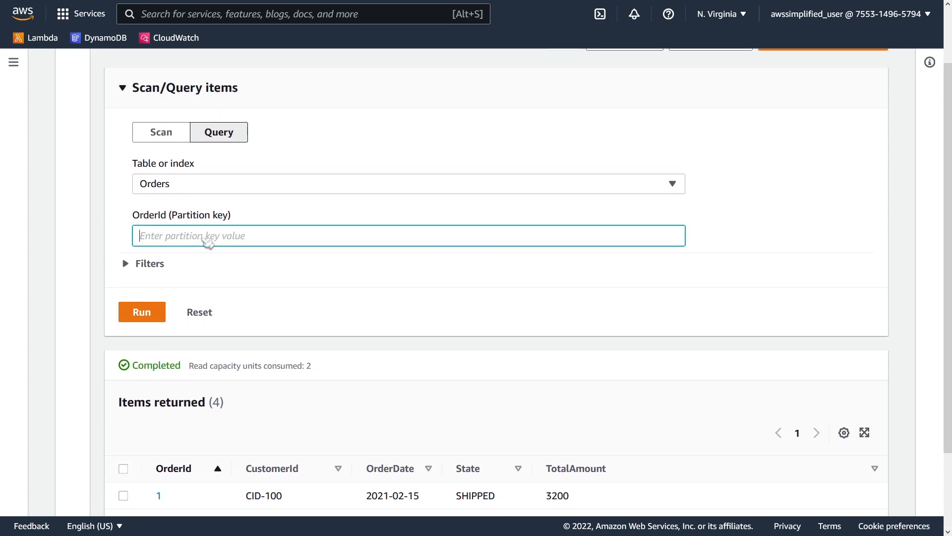
left_click(142, 311)
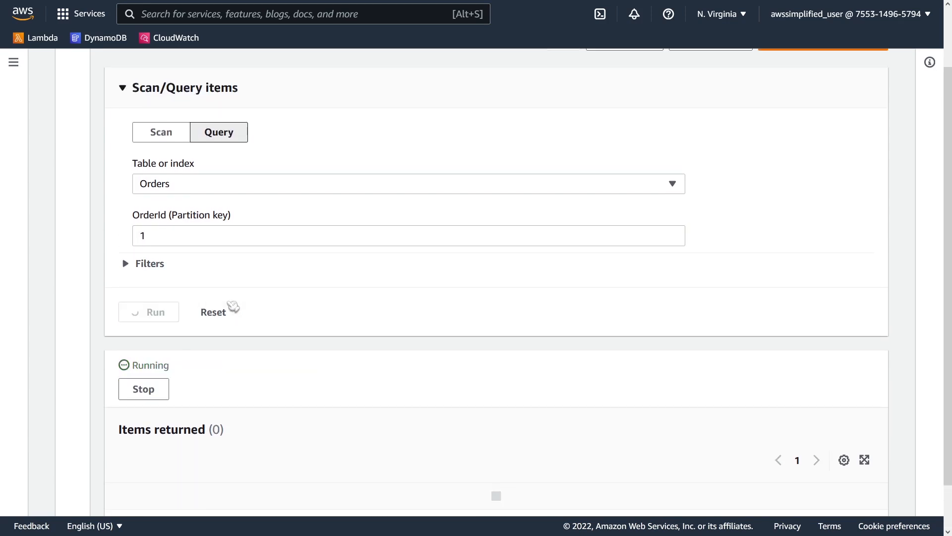
left_click(148, 311)
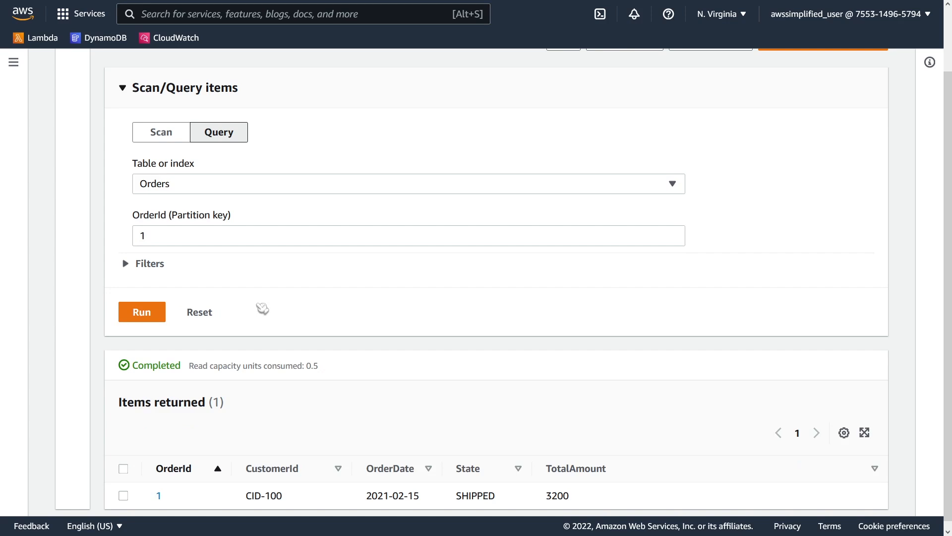
mouse_move(283, 463)
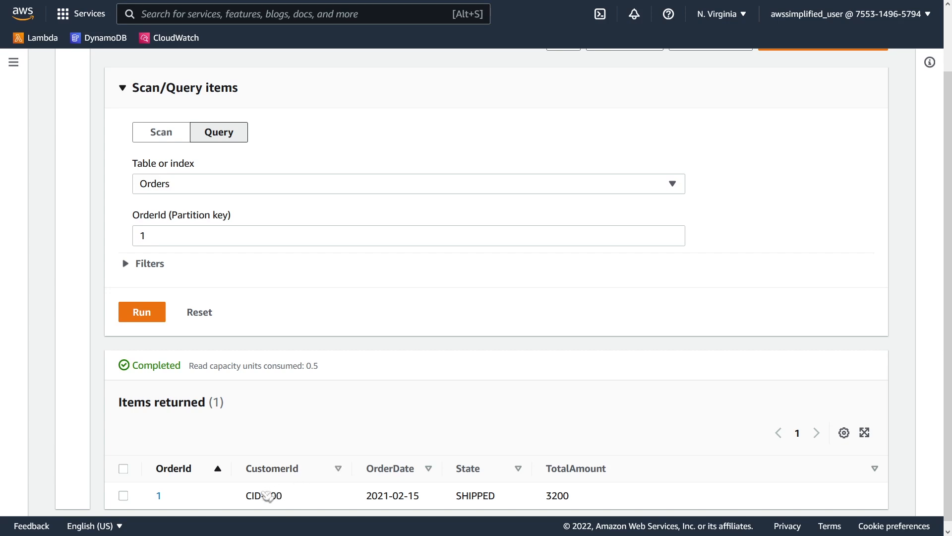
mouse_move(272, 506)
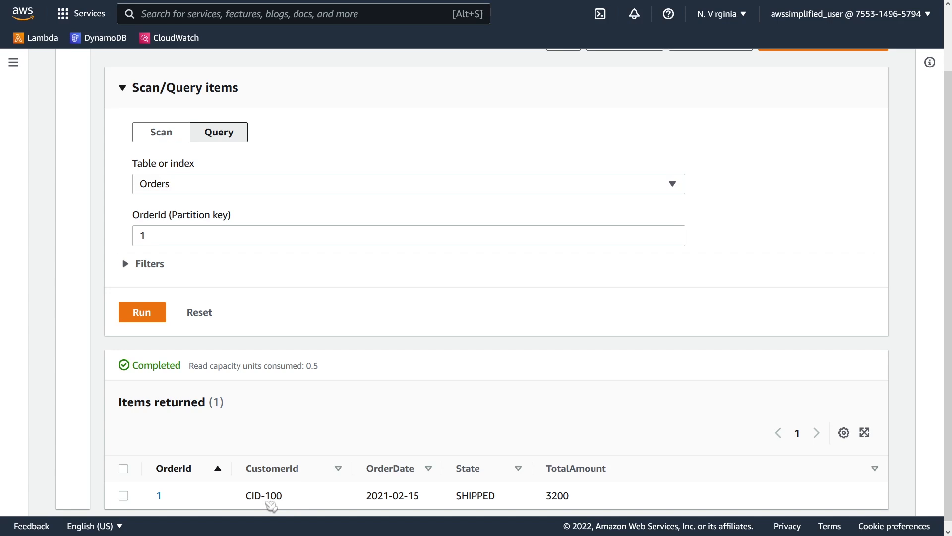
mouse_move(290, 502)
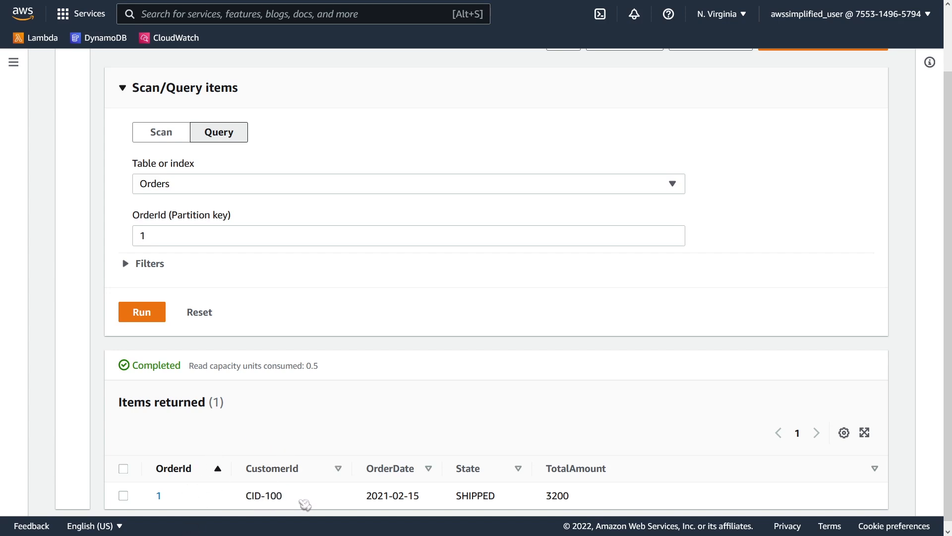
mouse_move(315, 508)
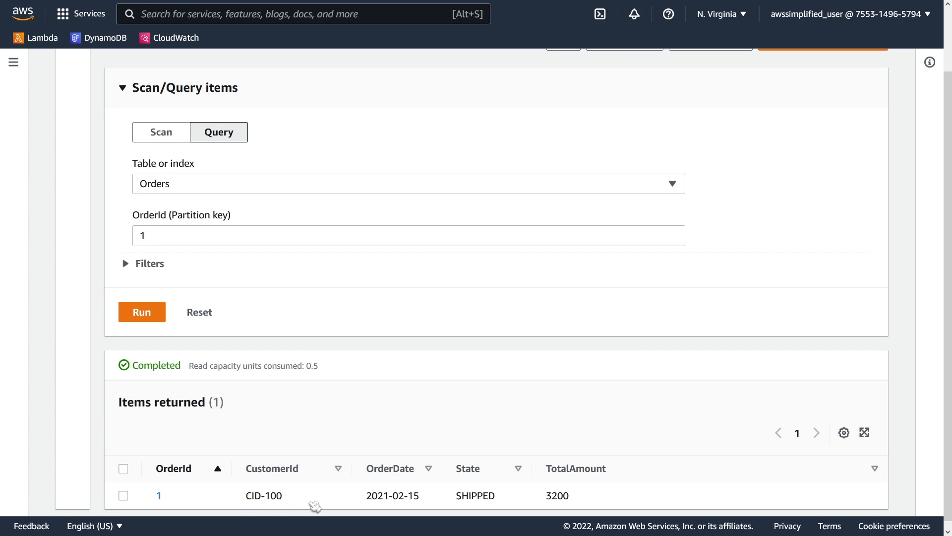
mouse_move(317, 505)
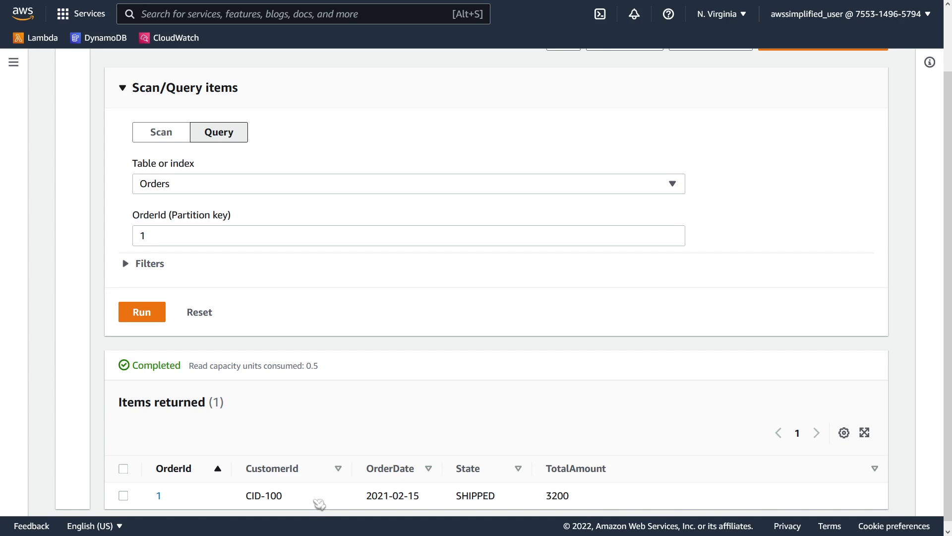
mouse_move(289, 480)
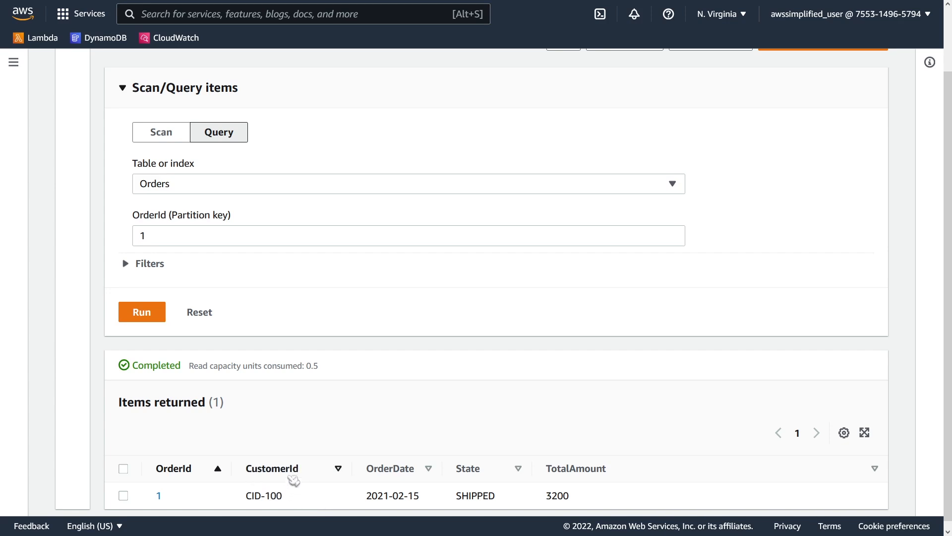
mouse_move(230, 471)
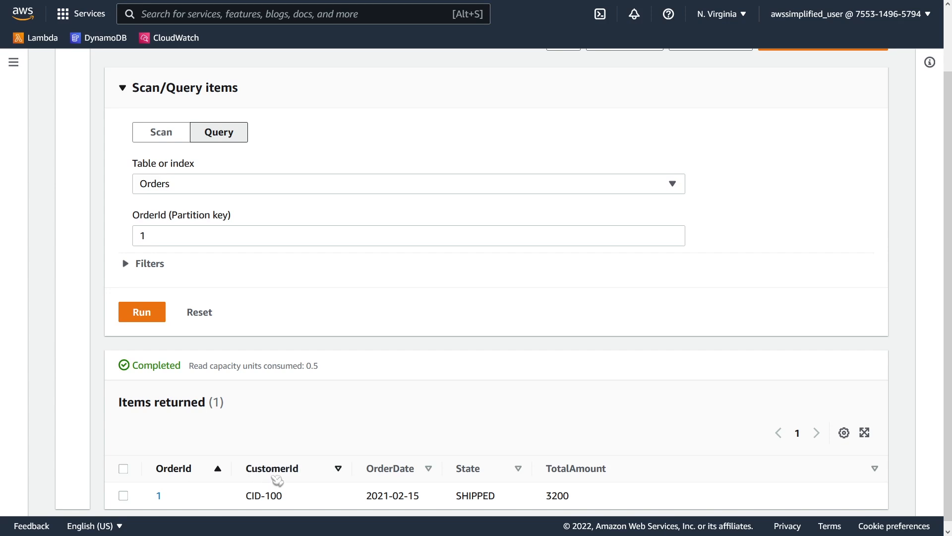
mouse_move(492, 472)
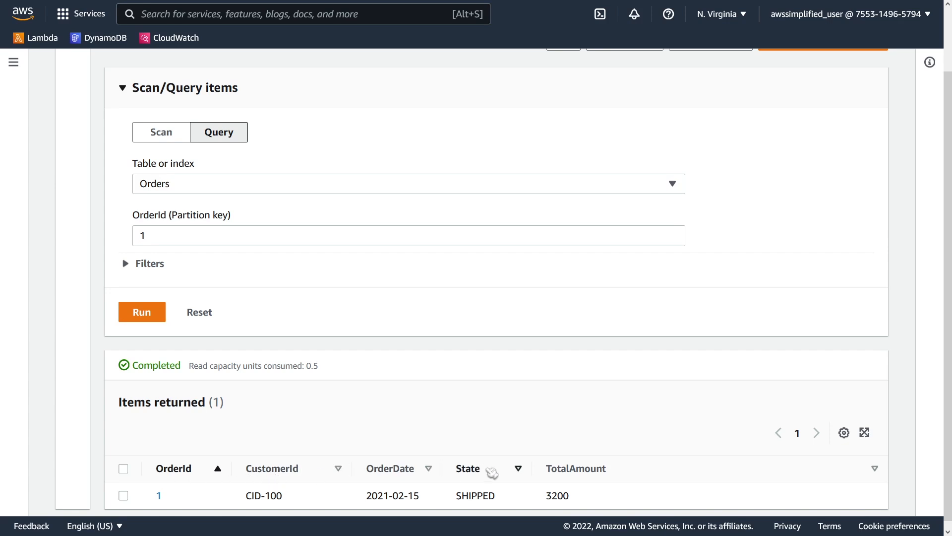
mouse_move(591, 477)
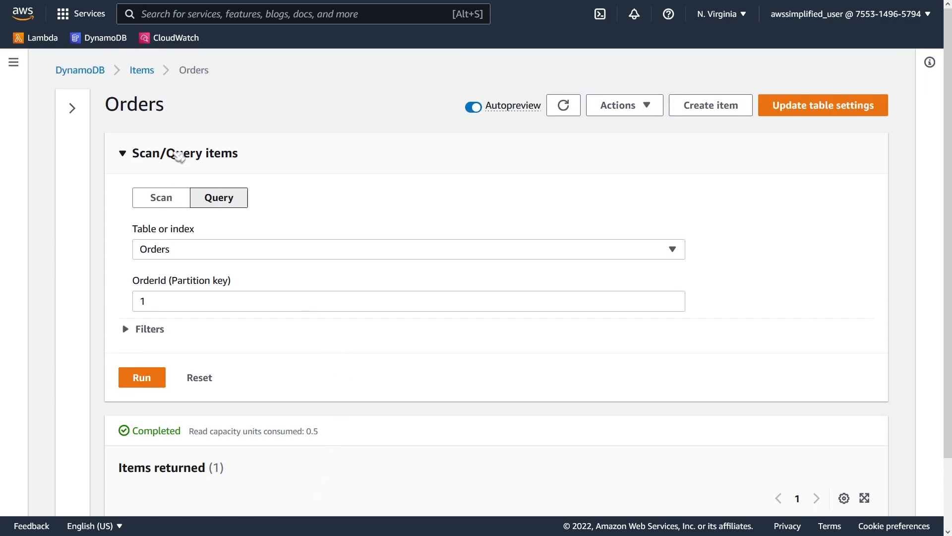
- Navigate via the Tables list to the Orders table details and show its Indexes tab
left_click(105, 37)
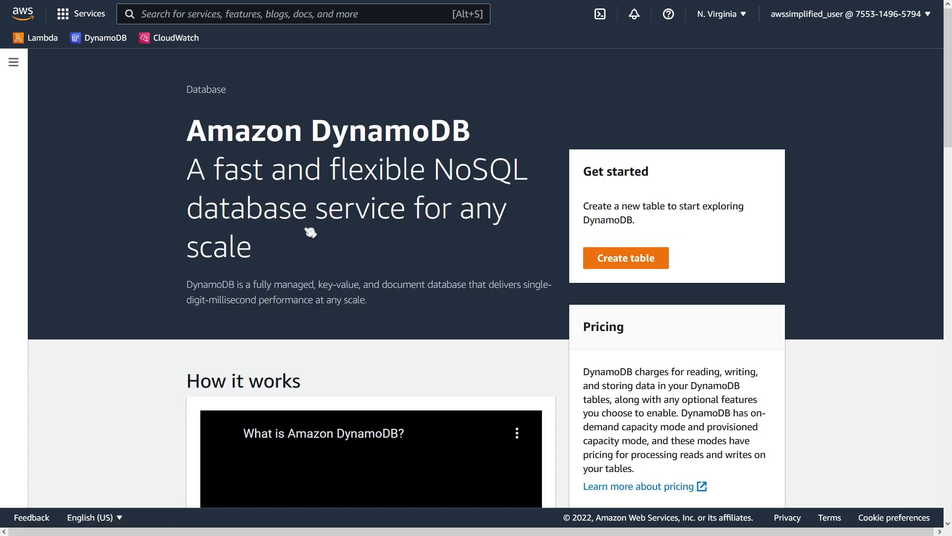
left_click(13, 62)
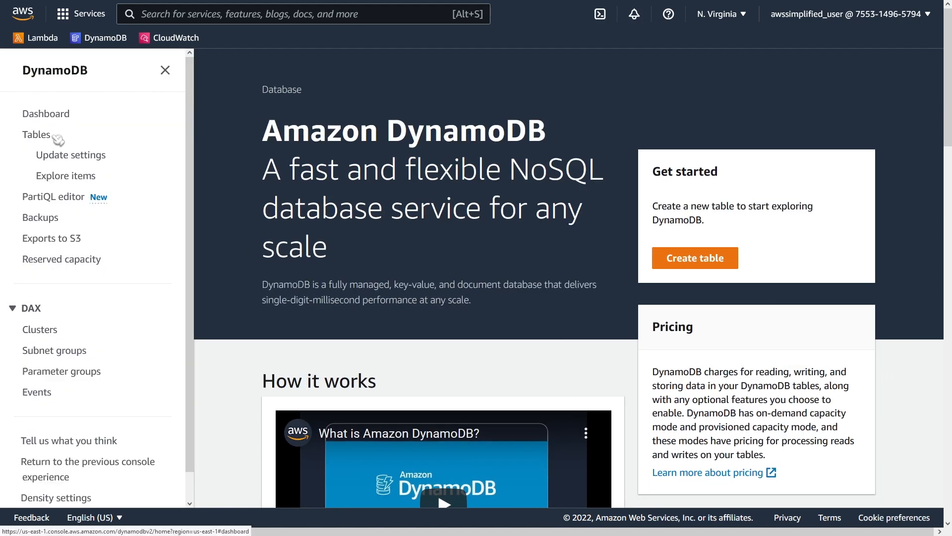
left_click(35, 135)
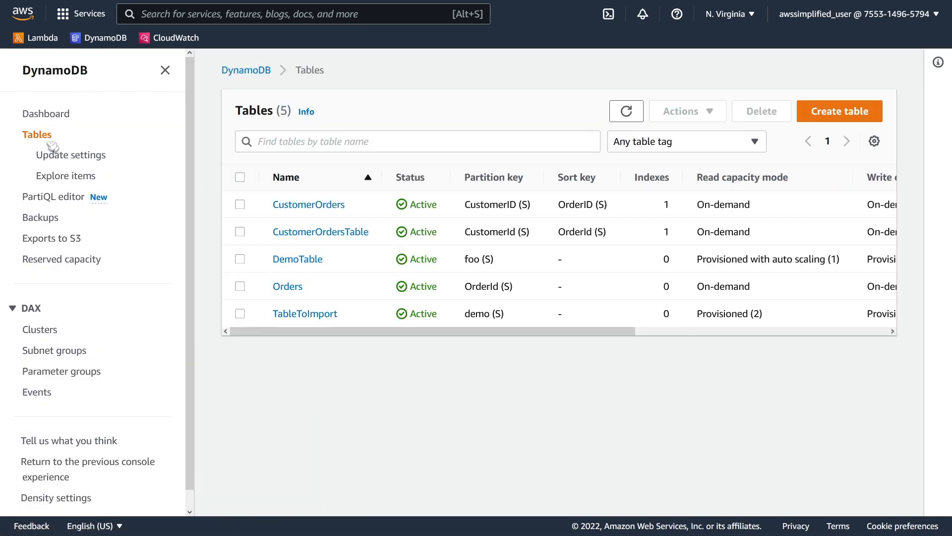
left_click(287, 286)
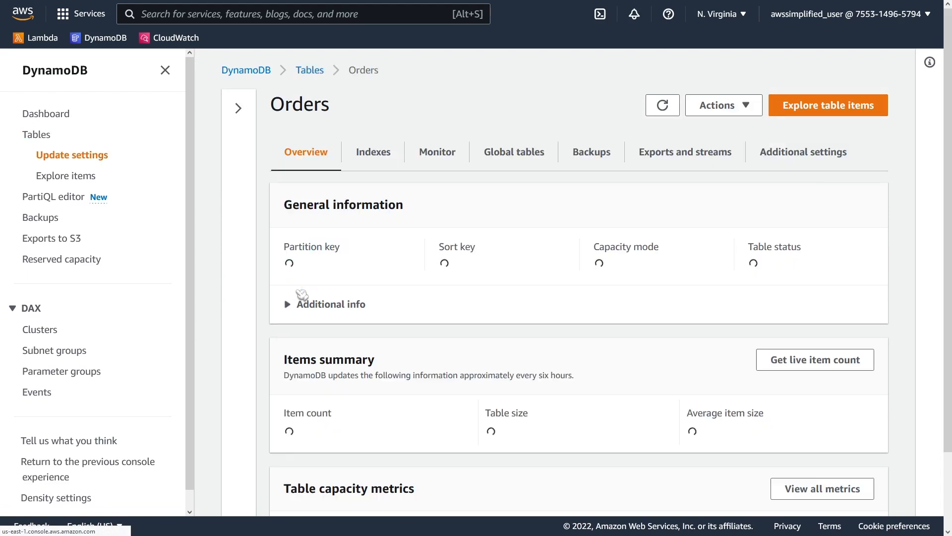
left_click(164, 69)
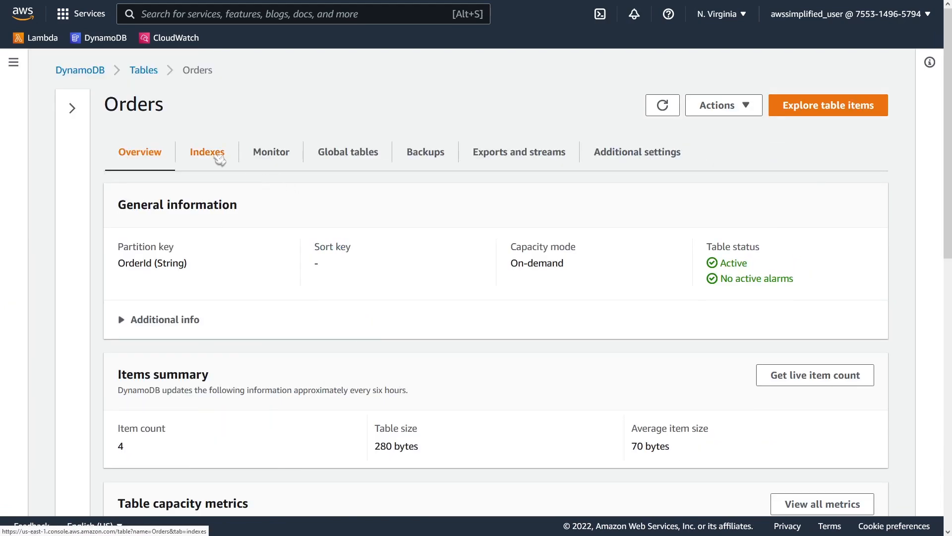
left_click(207, 152)
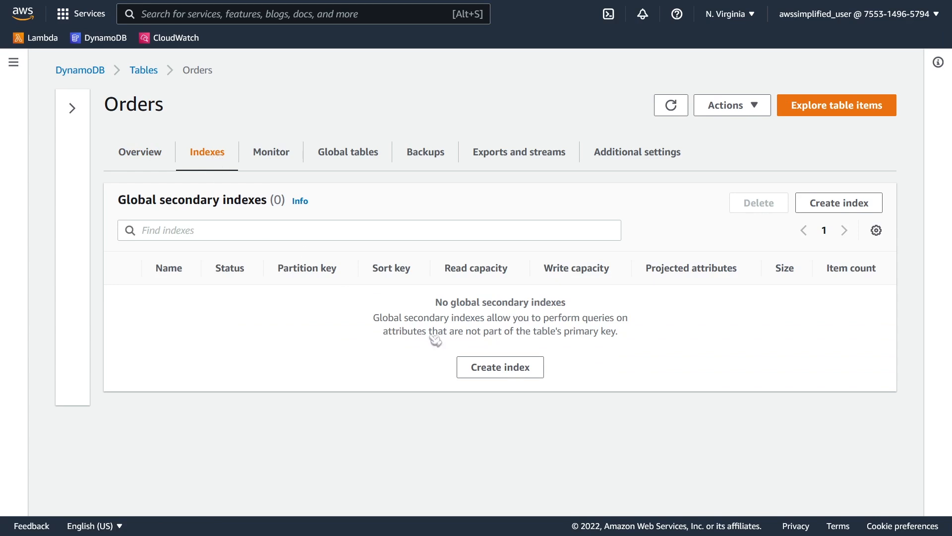
mouse_move(184, 276)
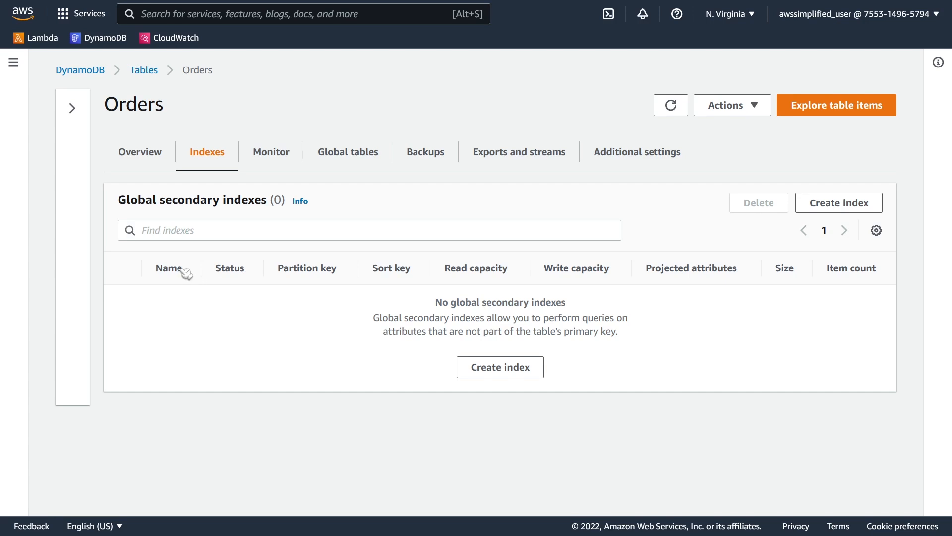
mouse_move(582, 274)
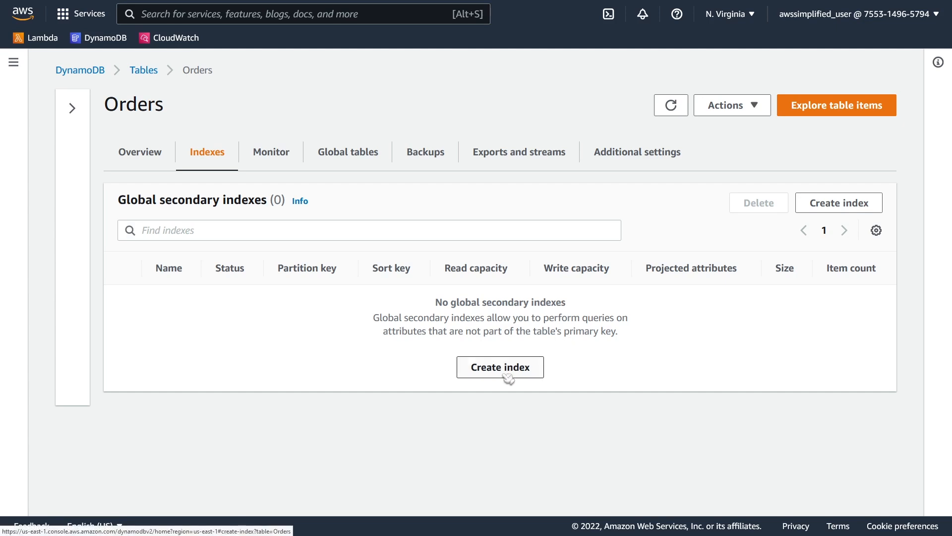
- Start a new GSI with partition key CustomerId and sort key OrderDate, named CustomerId-OrderDate-index
left_click(500, 367)
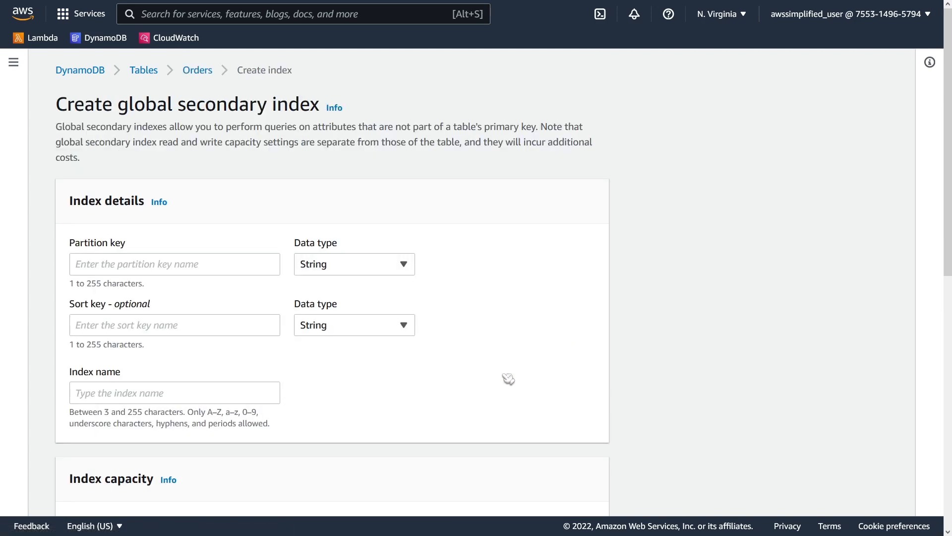
left_click(174, 264)
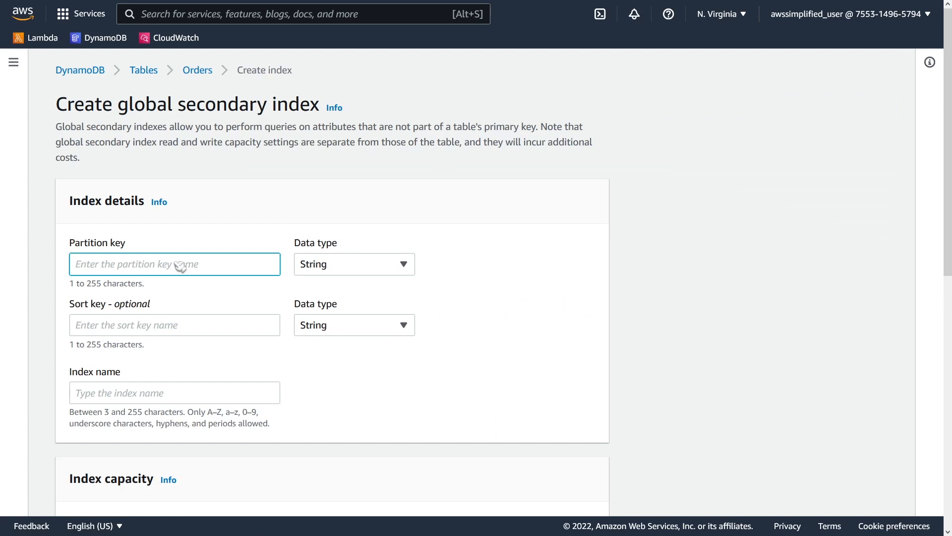
type("CustomerId")
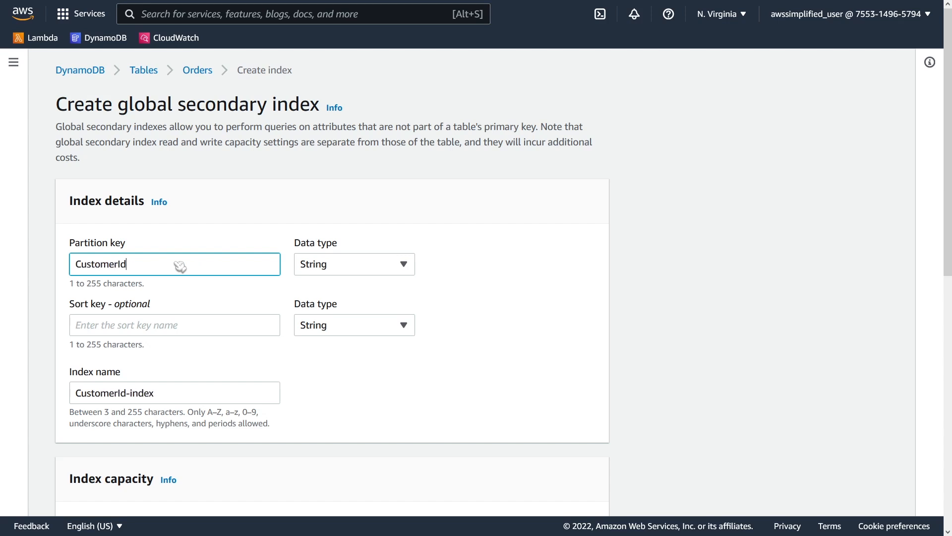
mouse_move(167, 324)
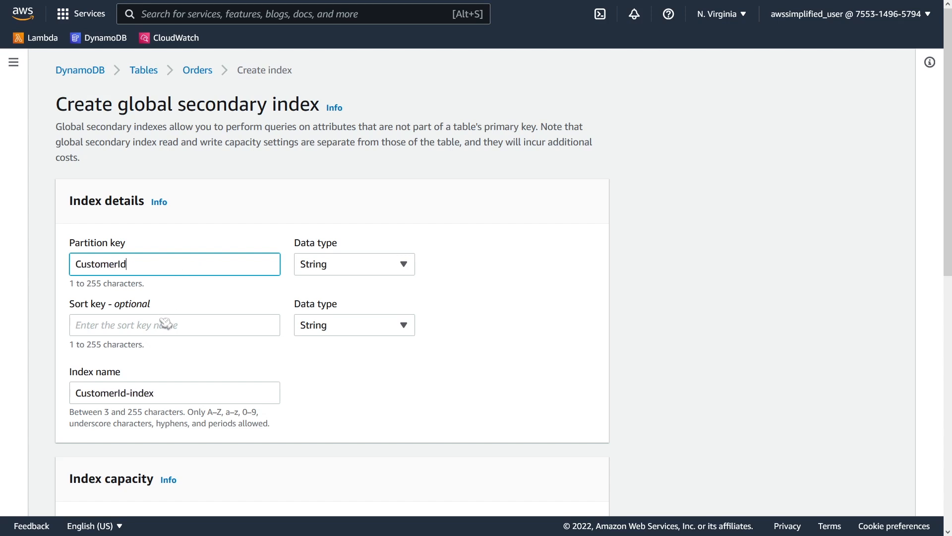
mouse_move(128, 316)
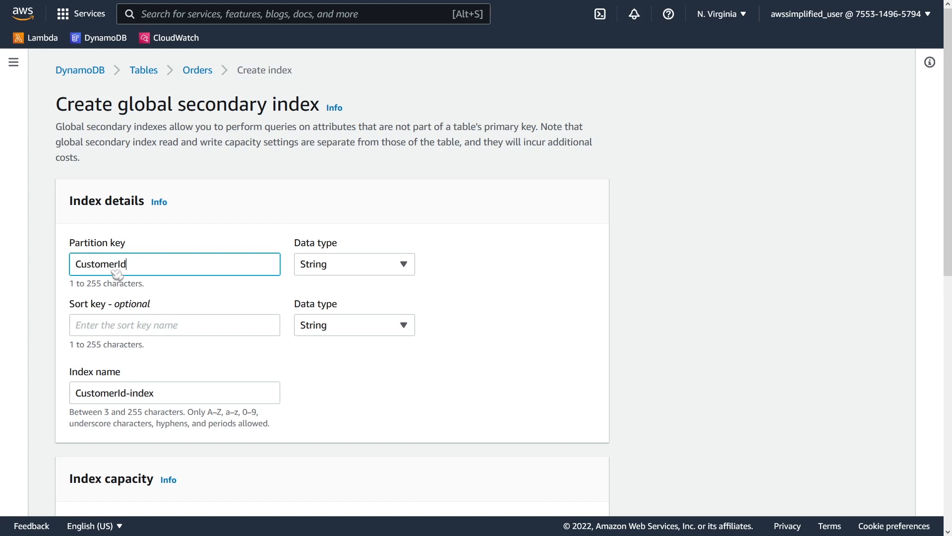
left_click(175, 324)
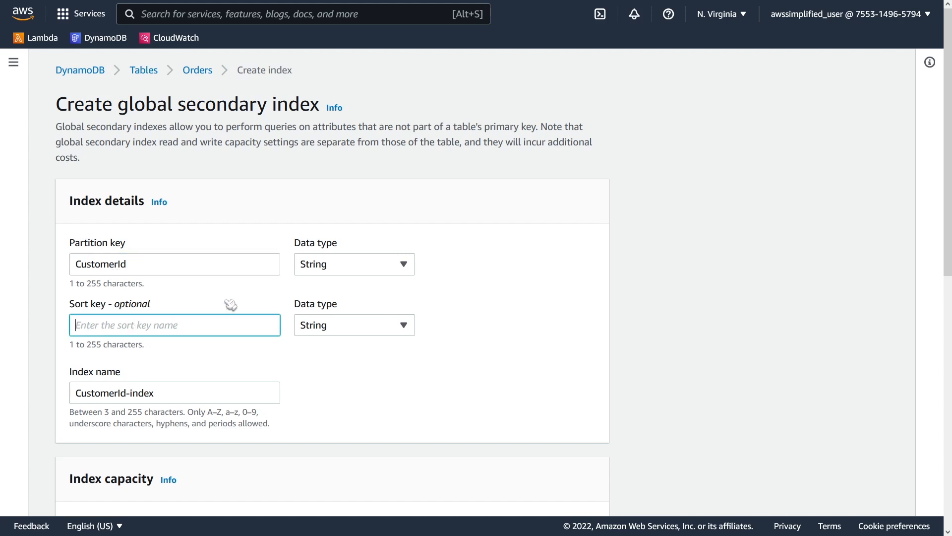
type("OrderD")
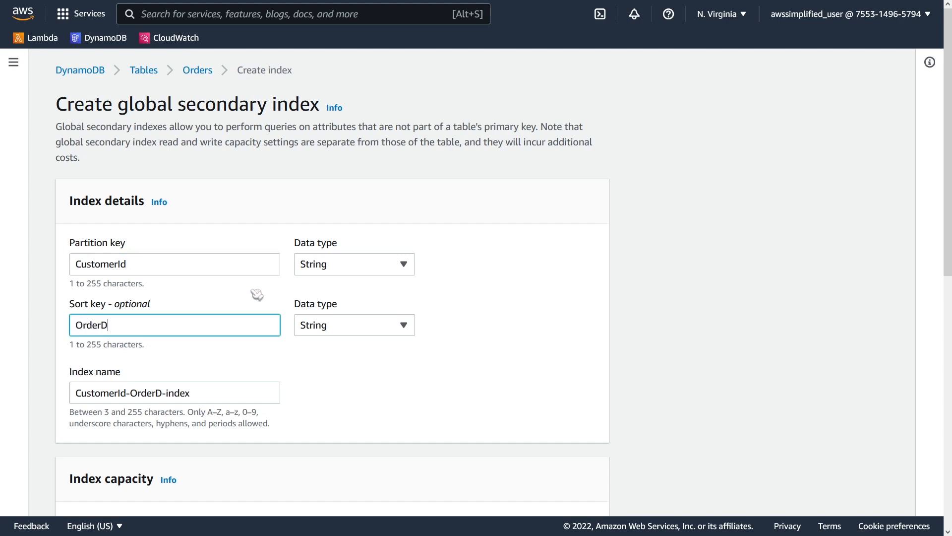
type("ate")
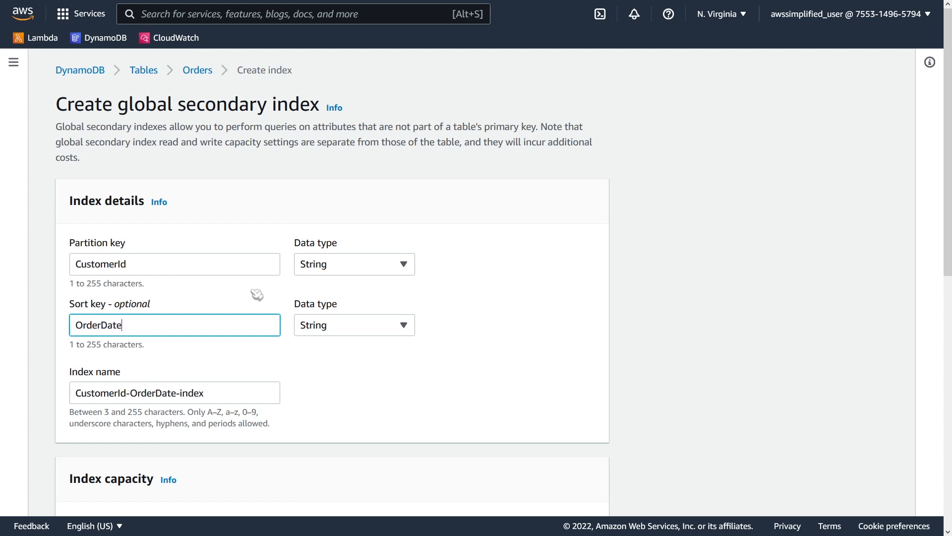
mouse_move(173, 264)
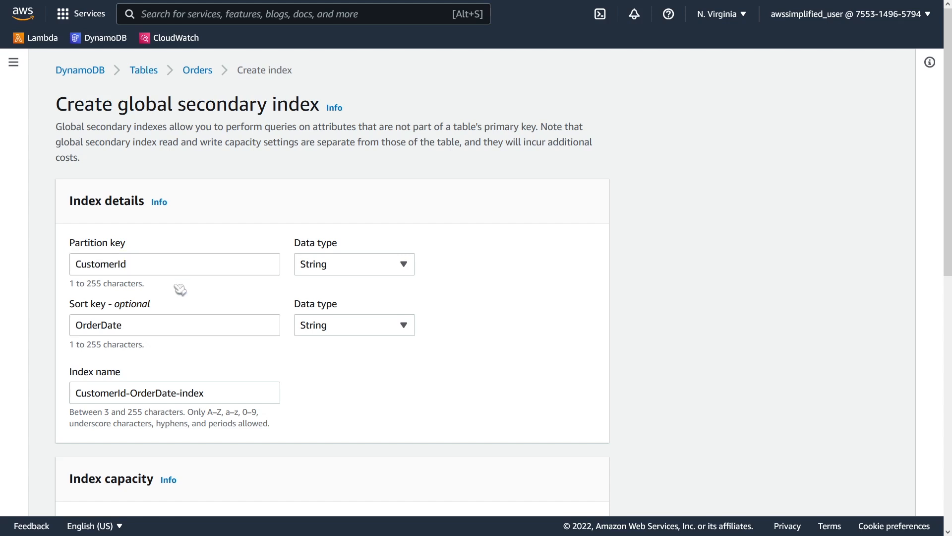
mouse_move(142, 313)
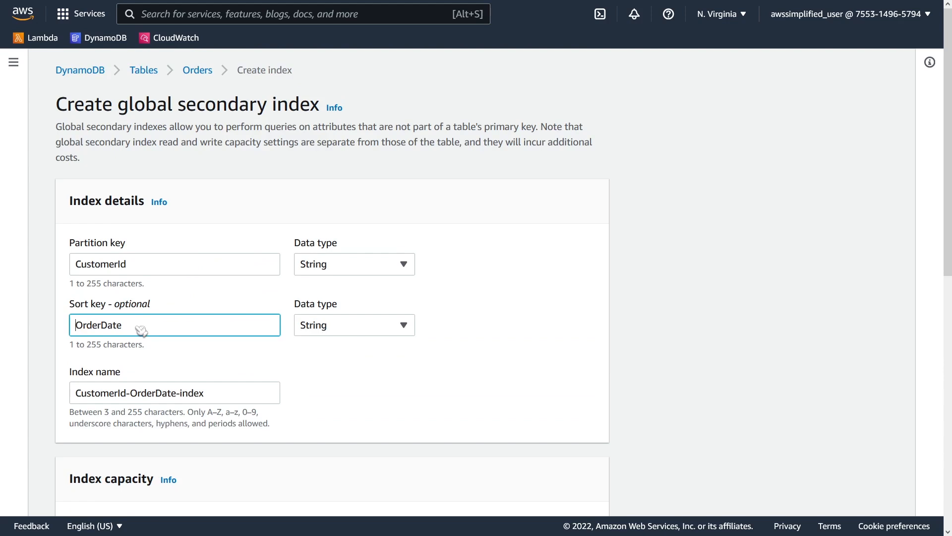
scroll("down", 3)
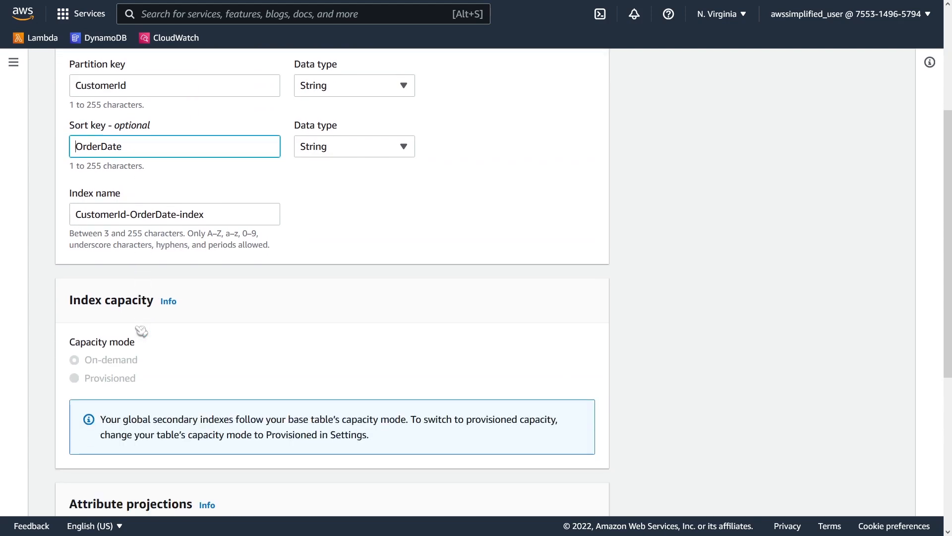
scroll("down", 3)
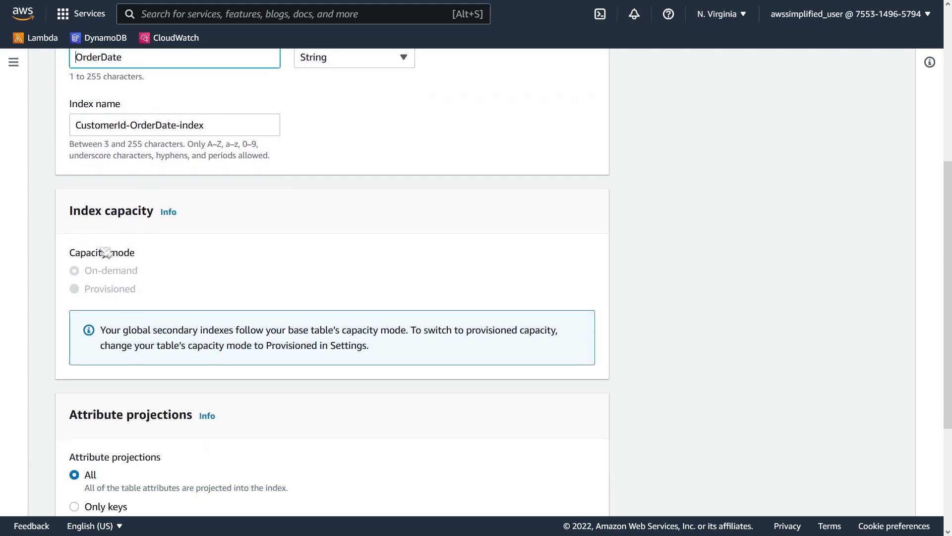
mouse_move(141, 264)
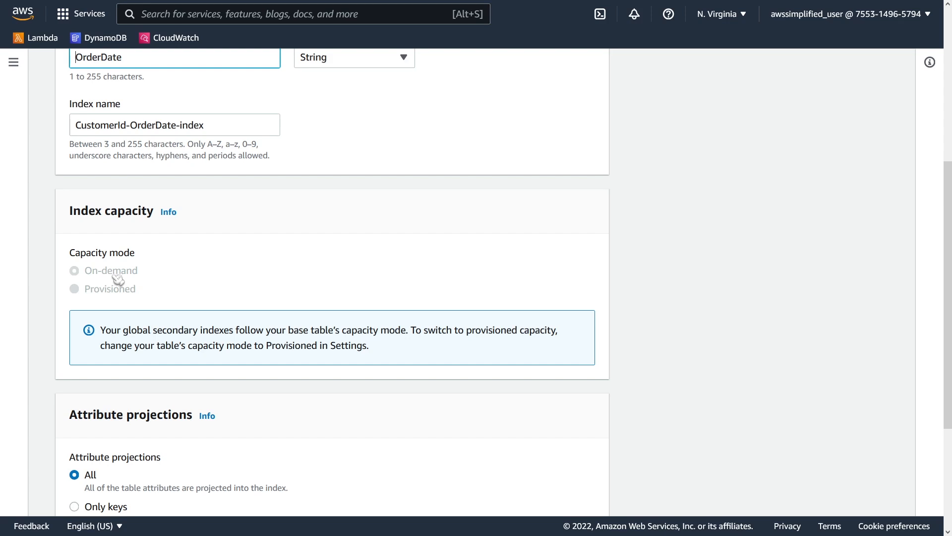
mouse_move(141, 294)
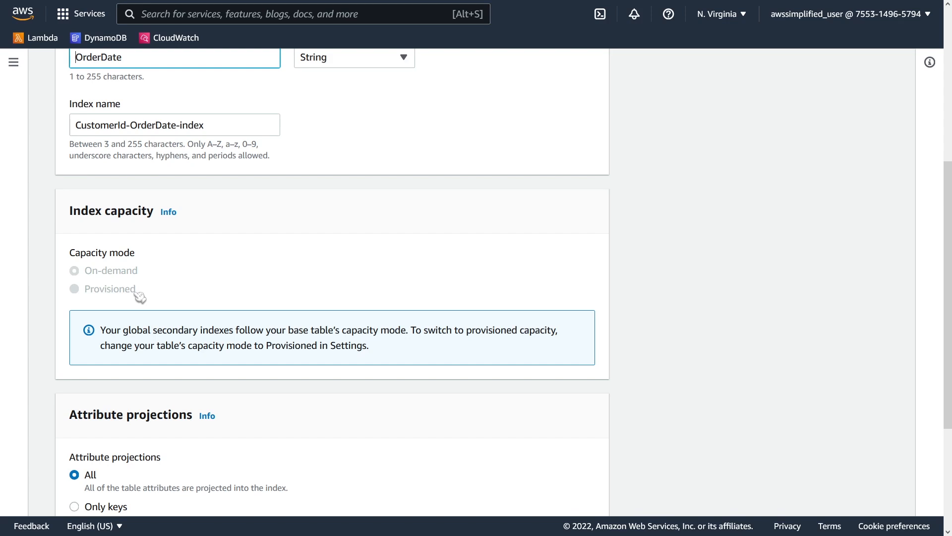
mouse_move(143, 296)
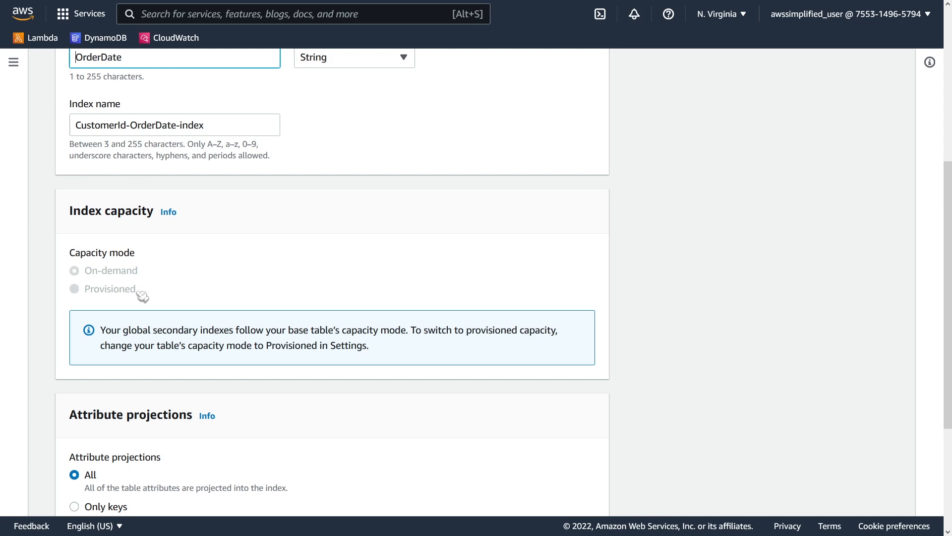
mouse_move(149, 271)
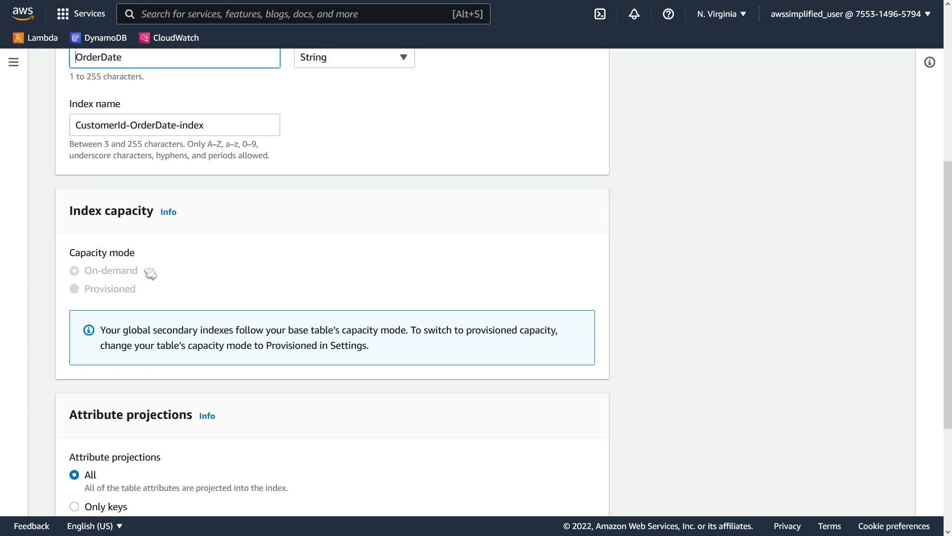
mouse_move(154, 301)
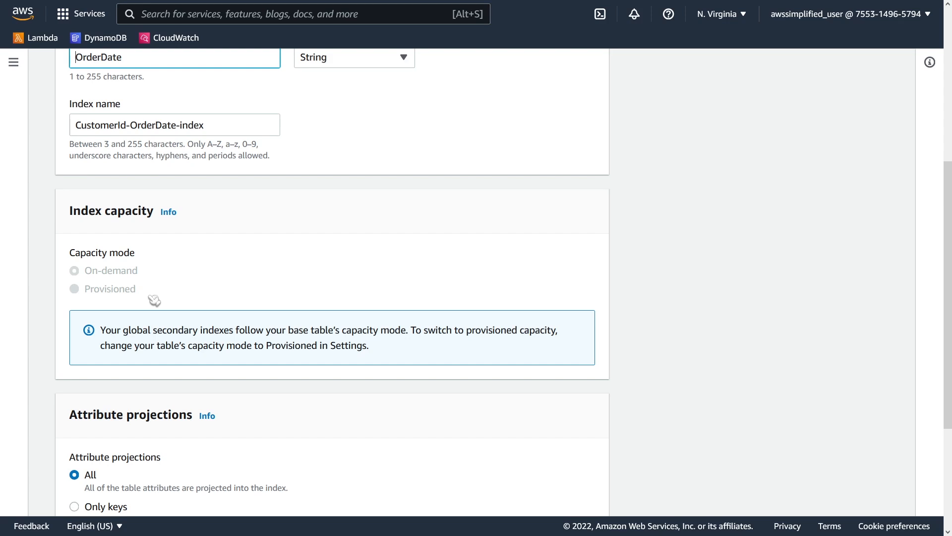
scroll("down", 3)
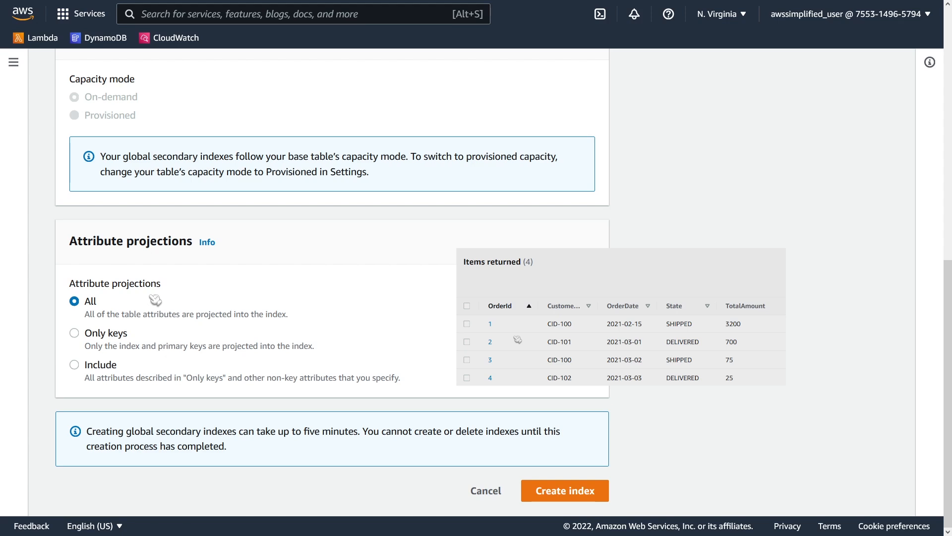
mouse_move(103, 346)
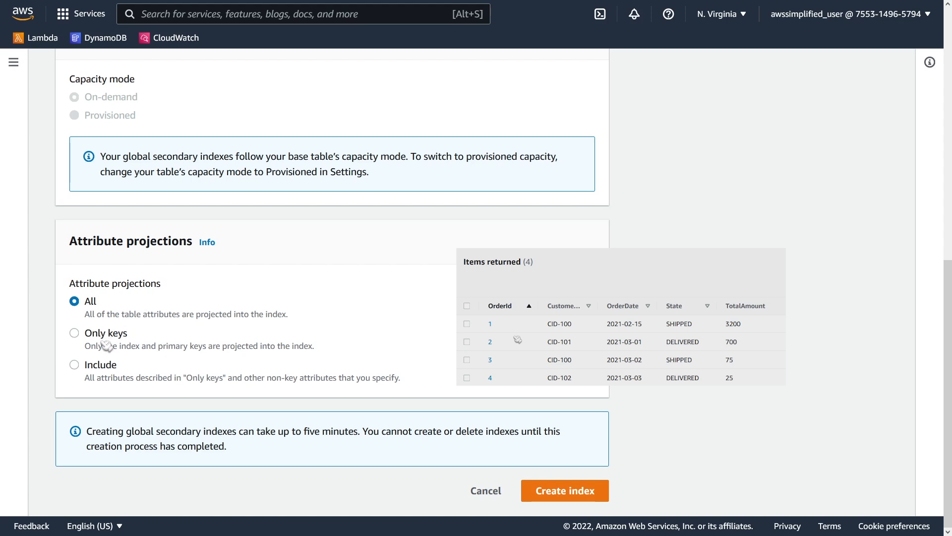
mouse_move(133, 318)
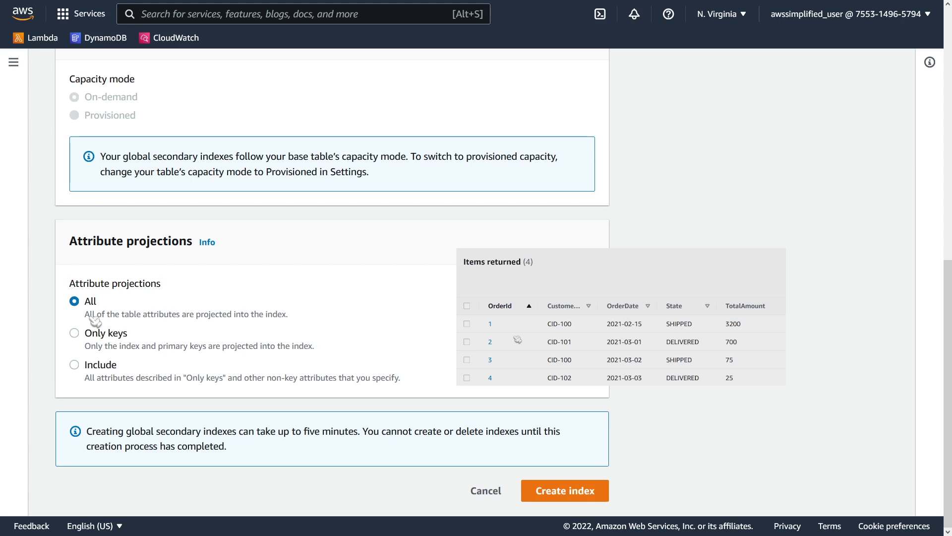
mouse_move(93, 354)
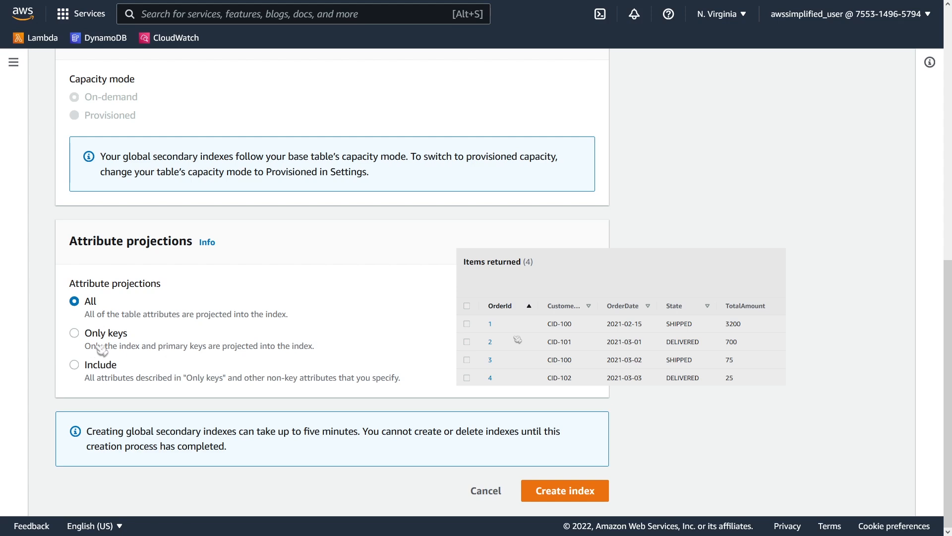
mouse_move(78, 371)
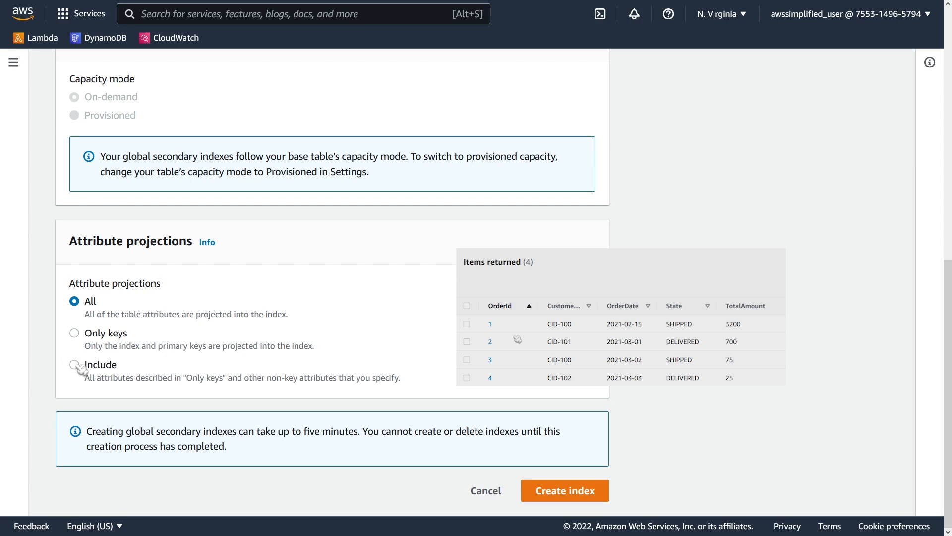
- Set attribute projections to Include so named attributes can be added
left_click(75, 365)
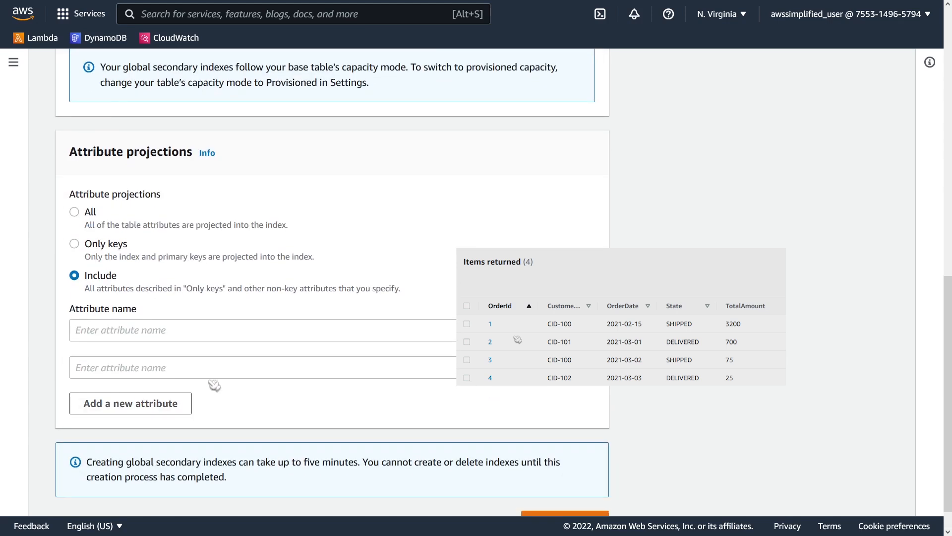
mouse_move(216, 375)
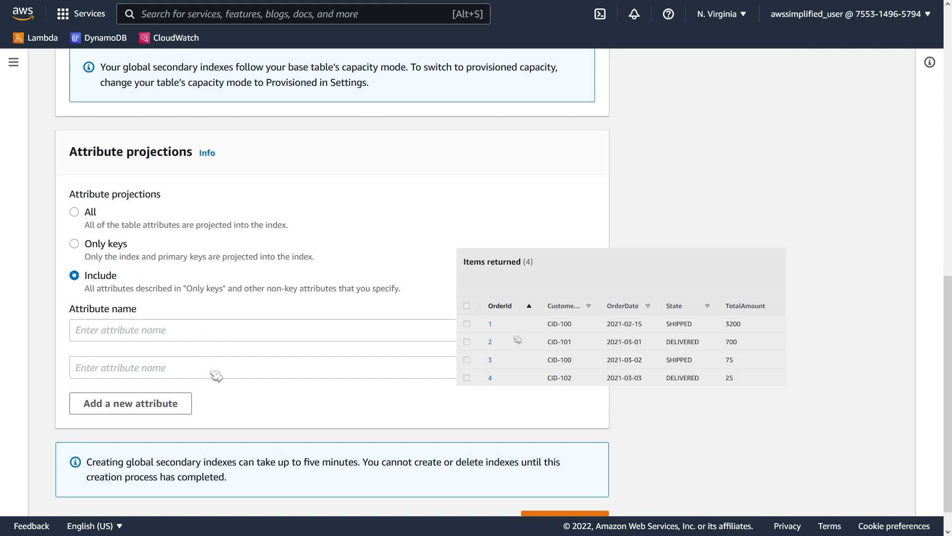
mouse_move(75, 212)
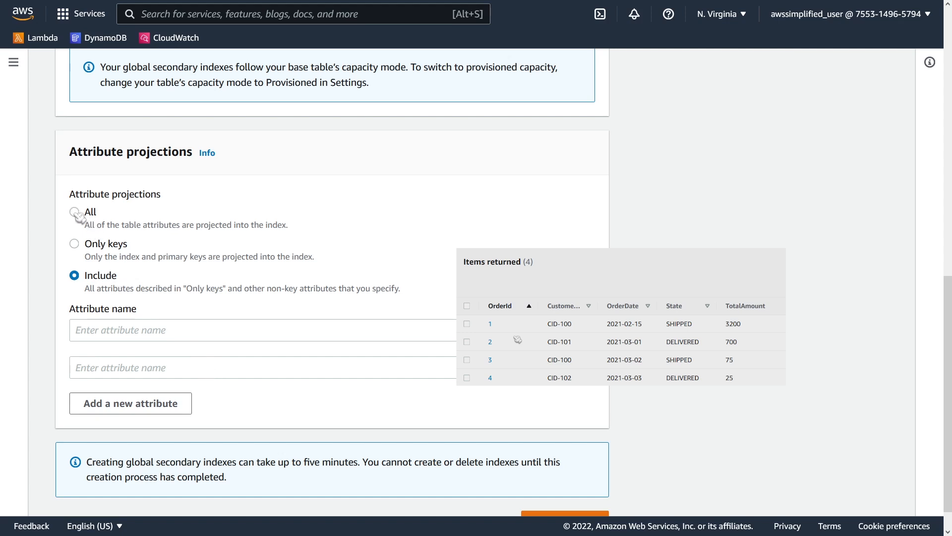
- Project All attributes and create the CustomerId-OrderDate-index on Orders
left_click(74, 213)
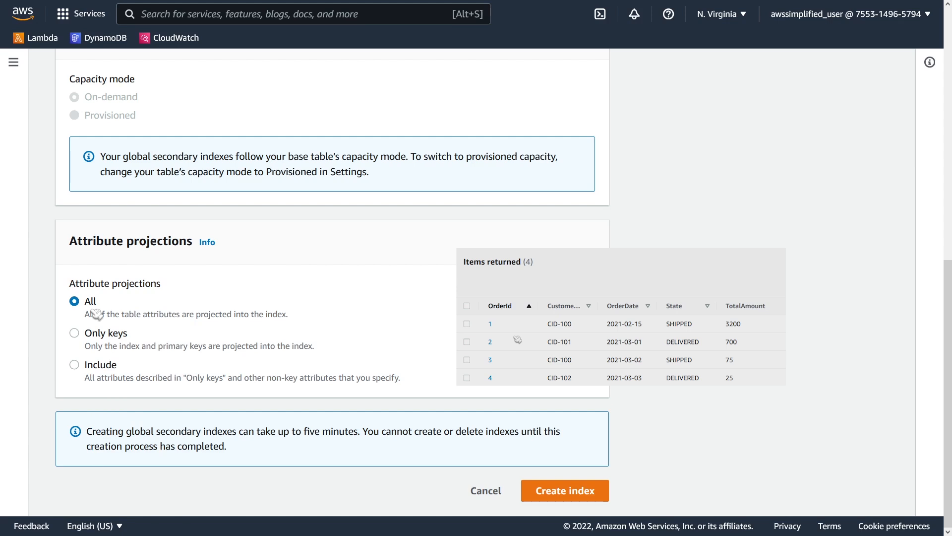
mouse_move(77, 324)
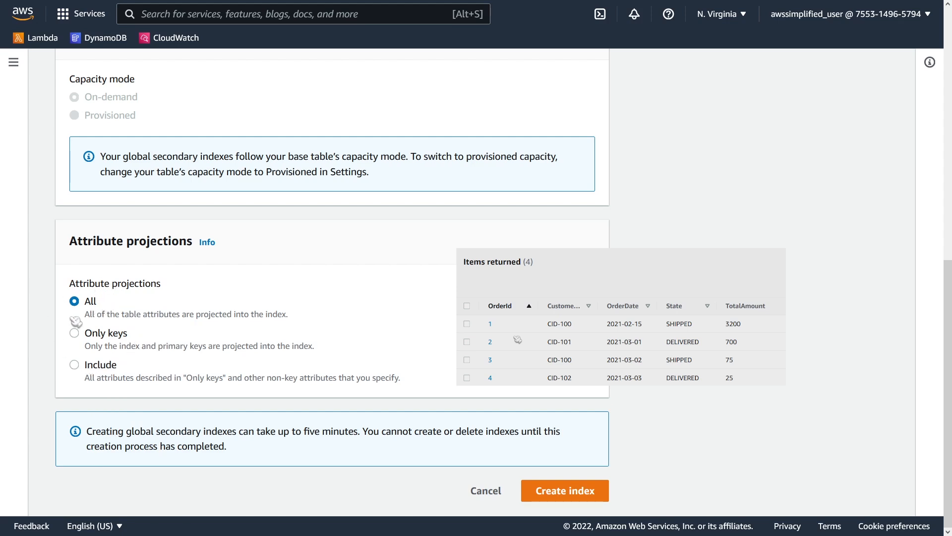
mouse_move(97, 356)
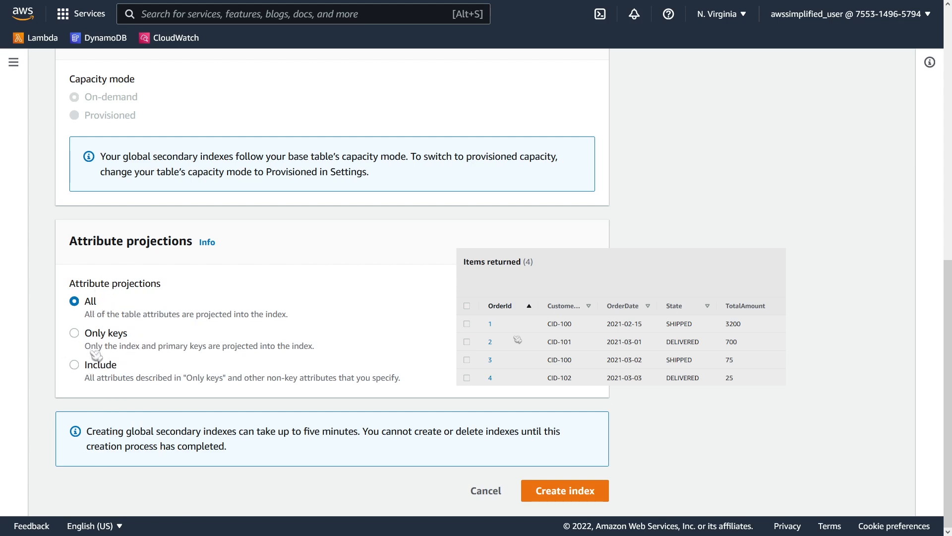
mouse_move(95, 363)
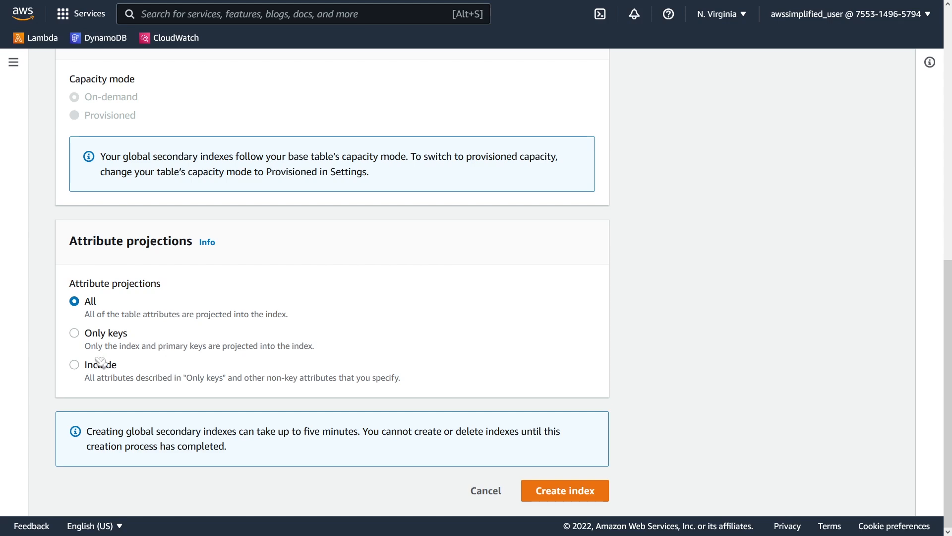
mouse_move(334, 397)
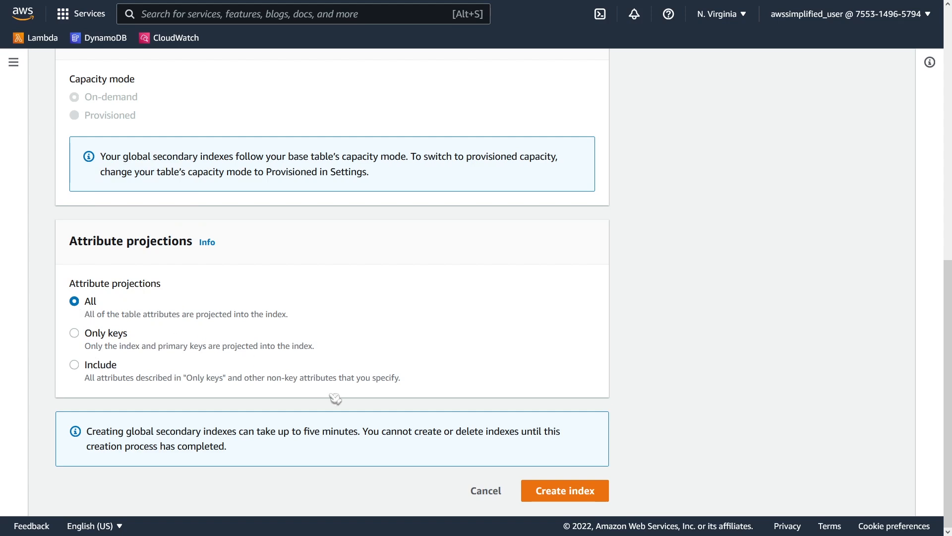
left_click(563, 490)
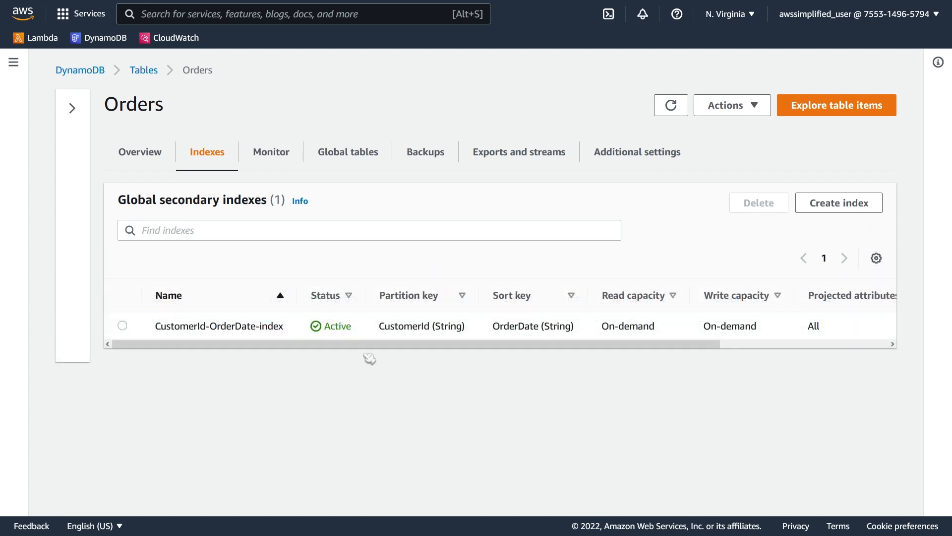
mouse_move(315, 353)
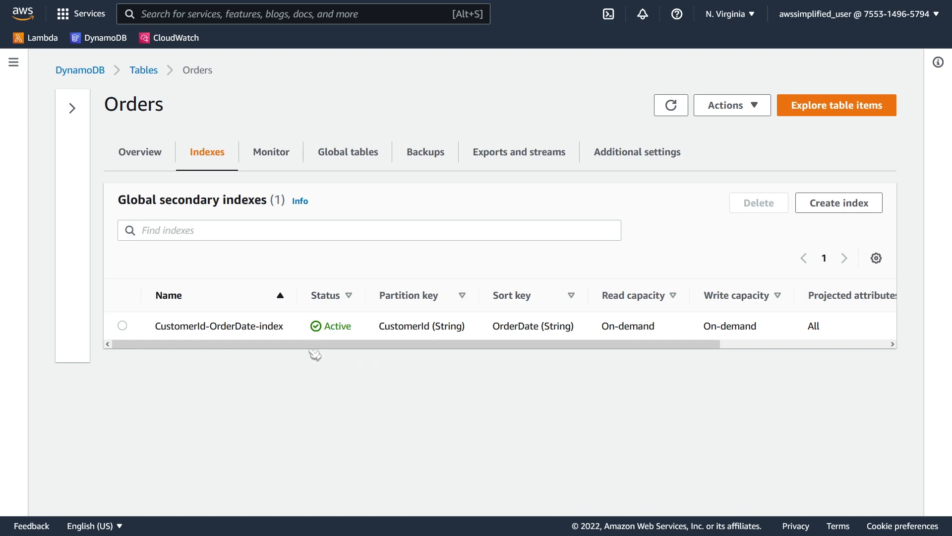
mouse_move(253, 341)
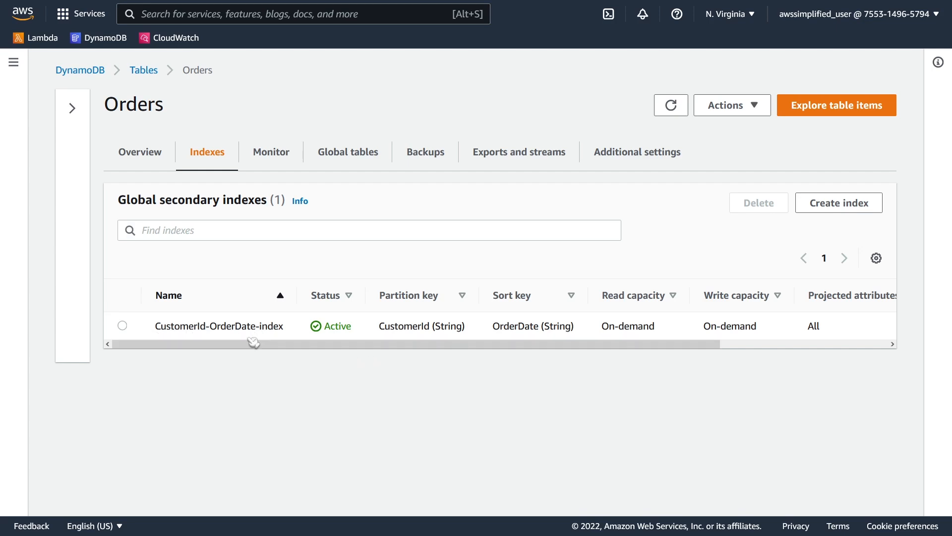
- Highlight the OrderDate part of the active index name while verifying its status
double_click(188, 326)
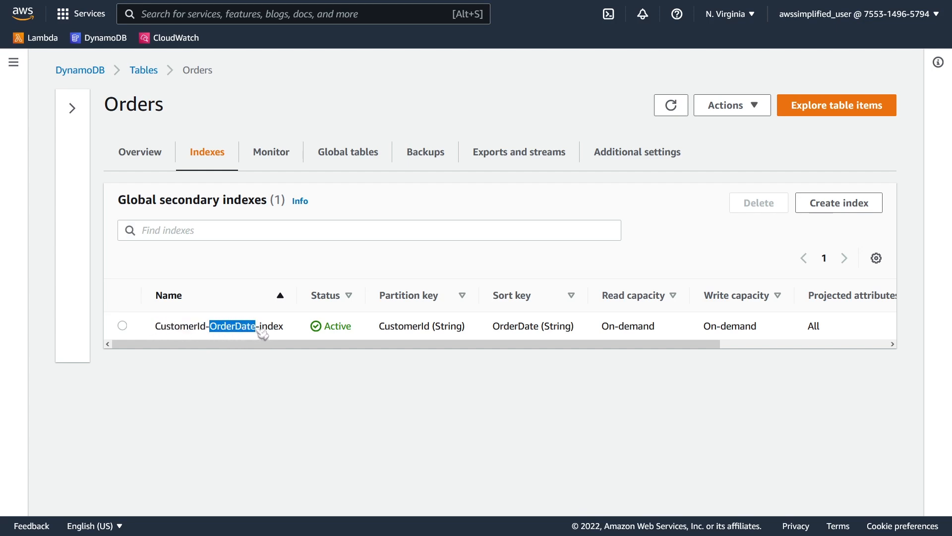
mouse_move(296, 333)
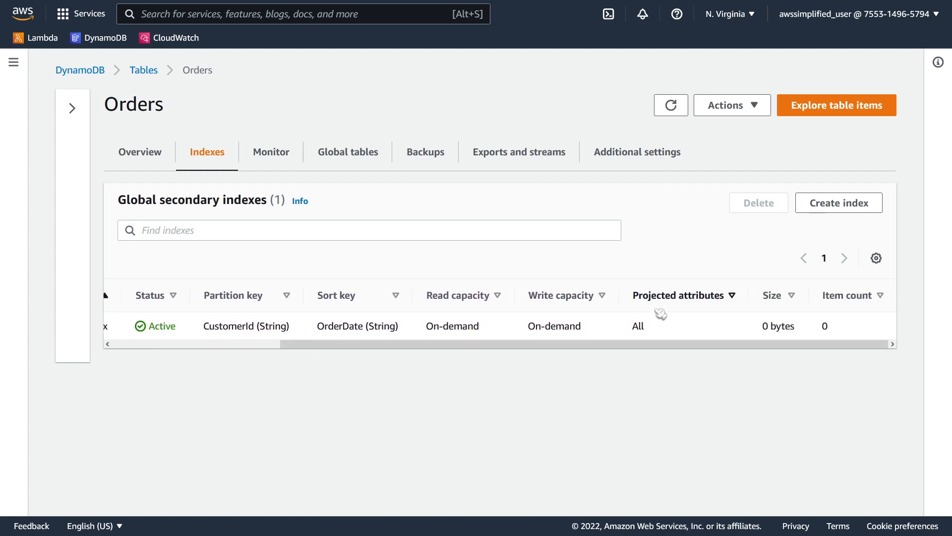
mouse_move(796, 333)
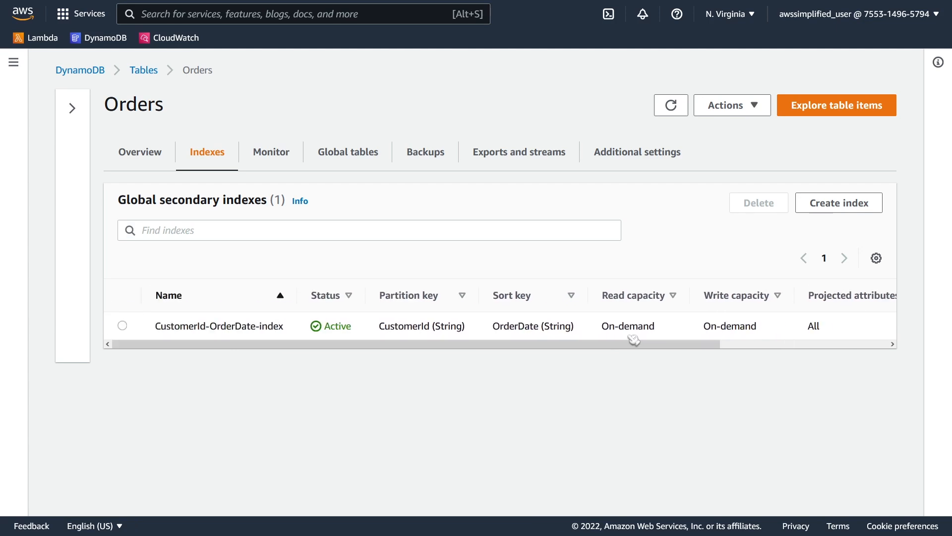
- Target the query at CustomerId-OrderDate-index and copy CID-100 from the items for reuse
left_click(836, 106)
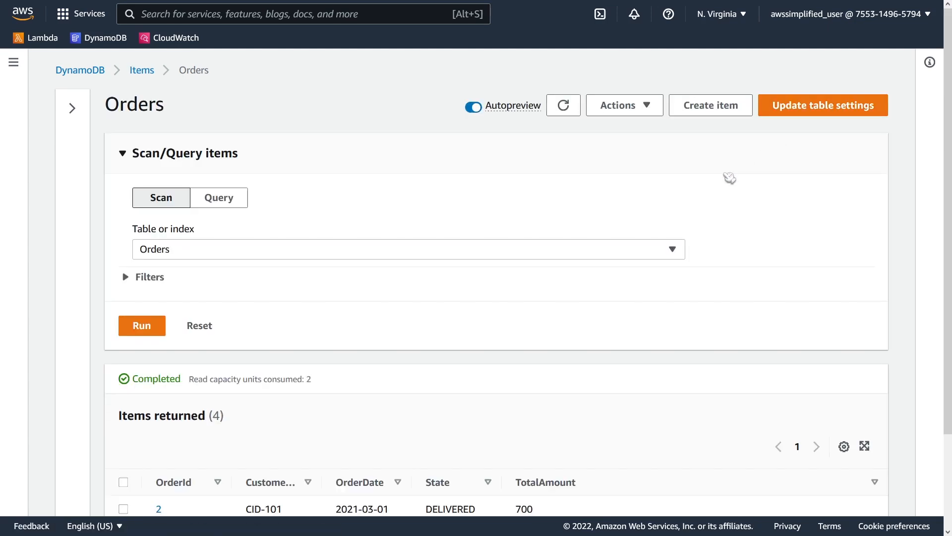
mouse_move(335, 253)
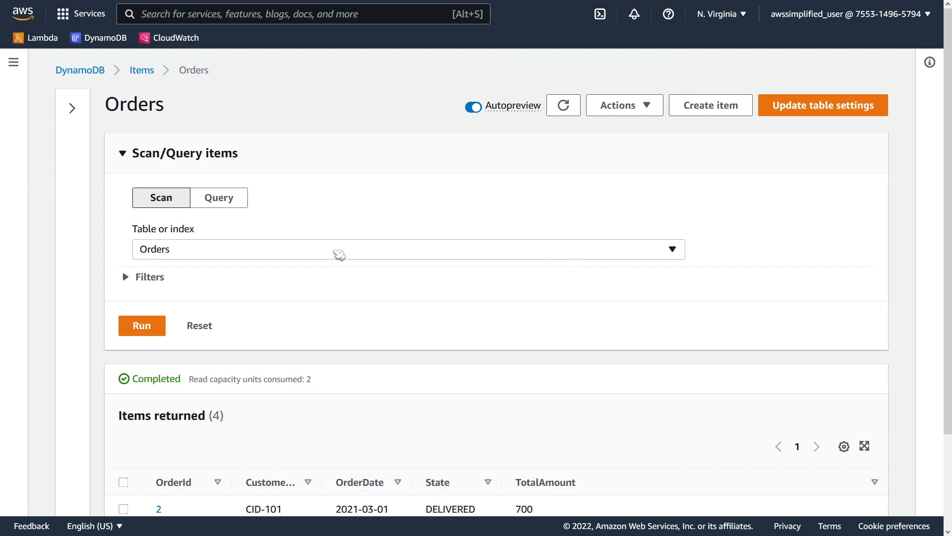
left_click(218, 197)
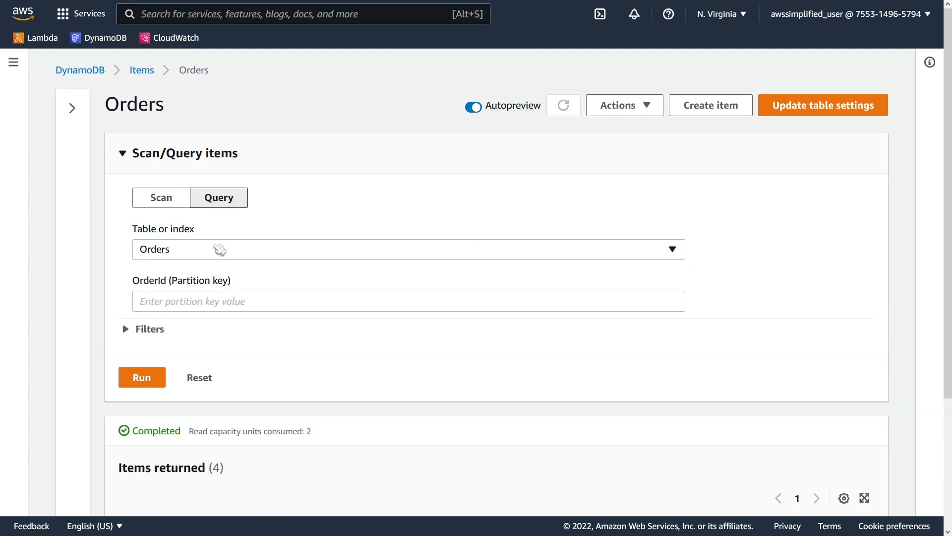
left_click(408, 249)
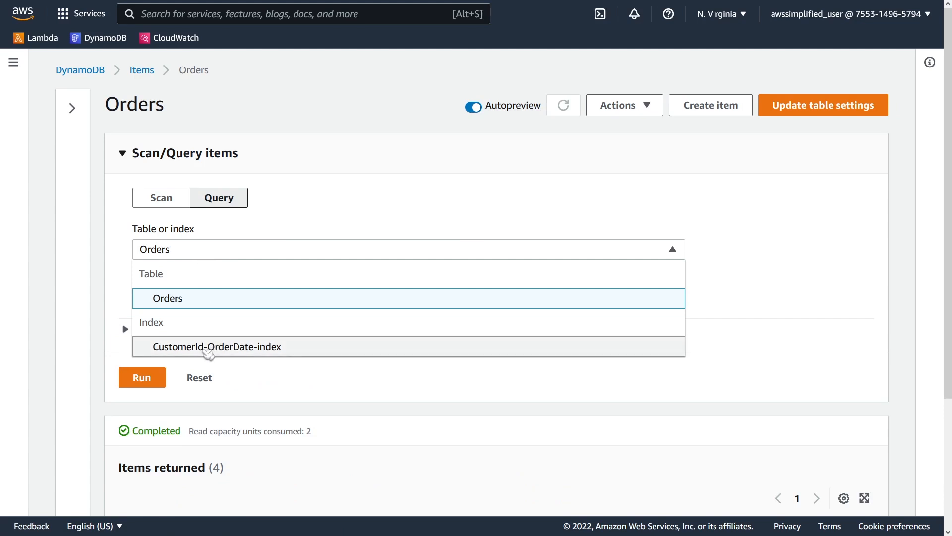
mouse_move(238, 353)
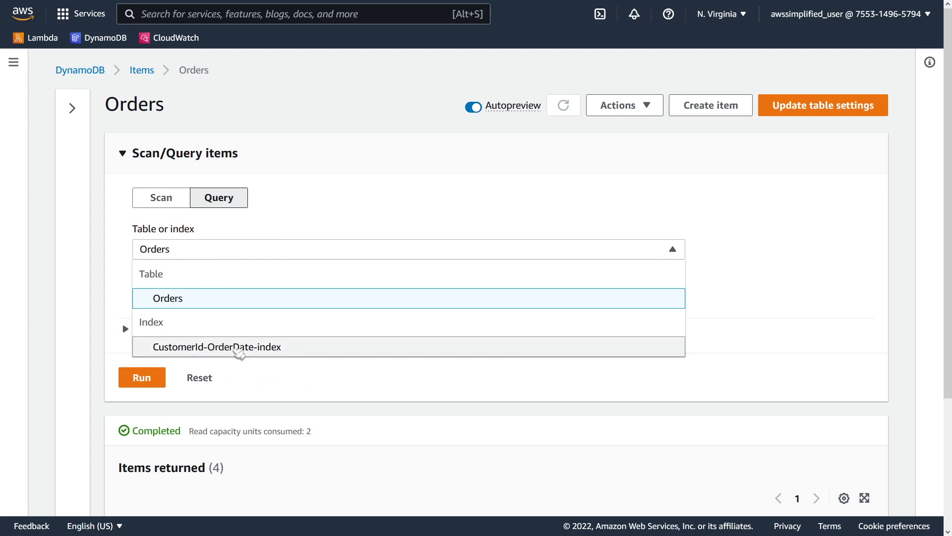
left_click(217, 347)
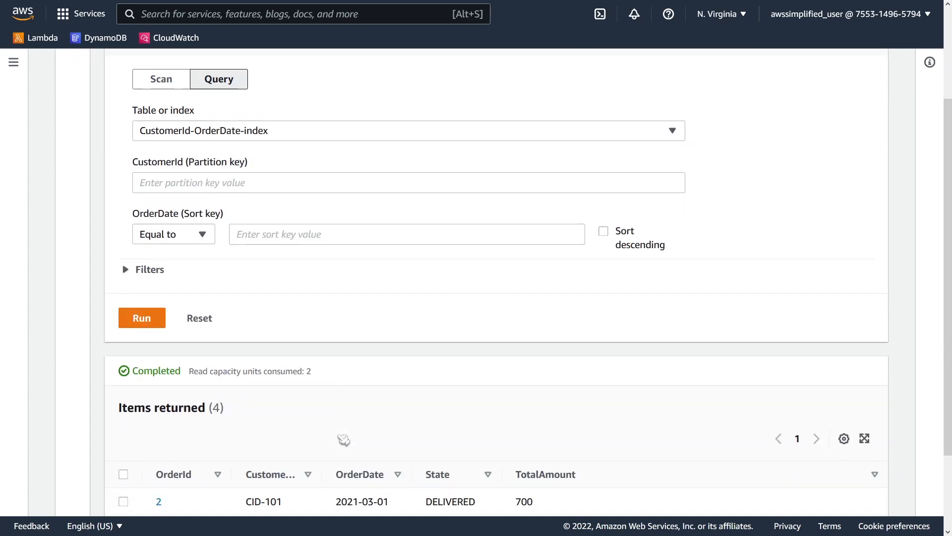
scroll("down", 3)
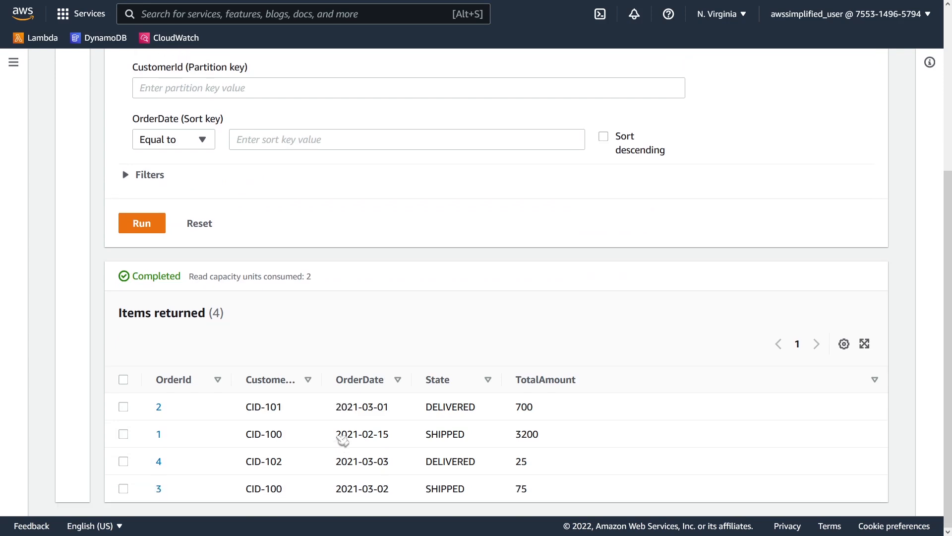
double_click(263, 434)
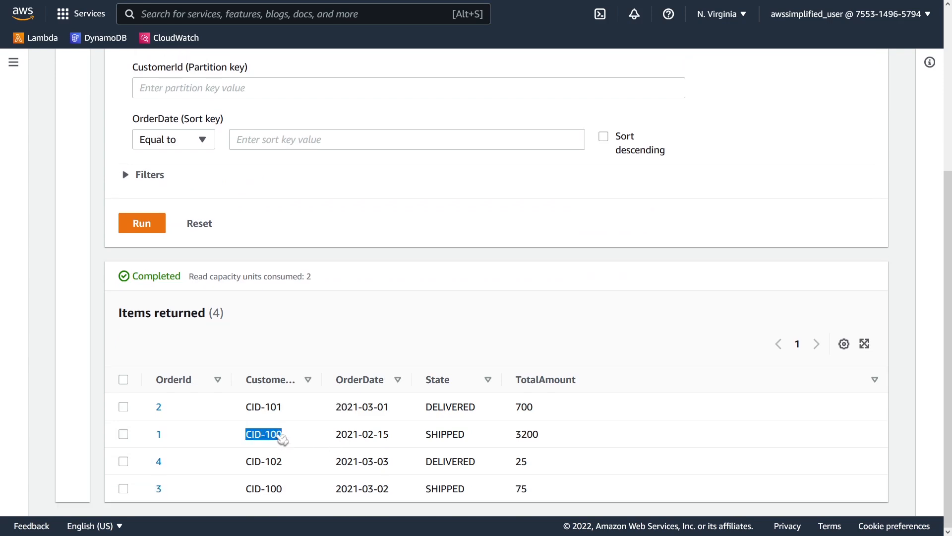
mouse_move(285, 439)
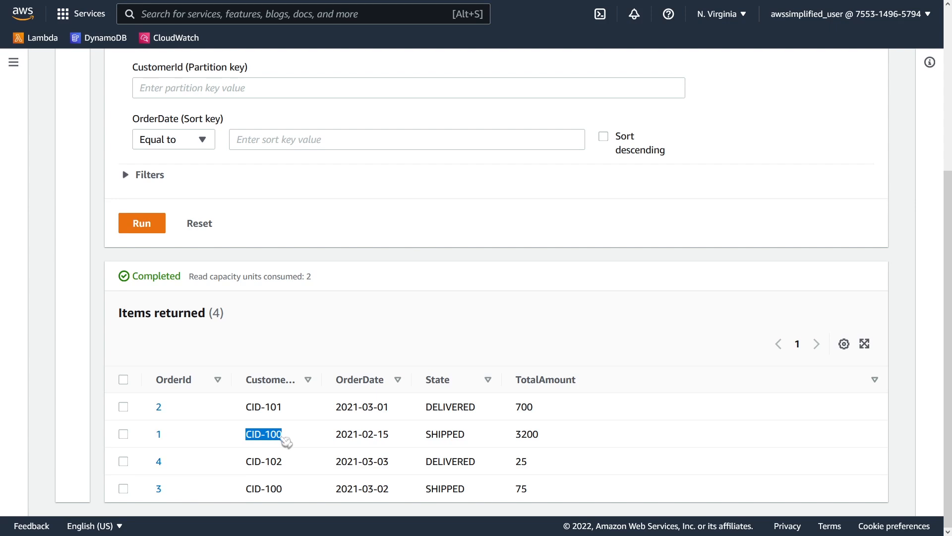
mouse_move(290, 493)
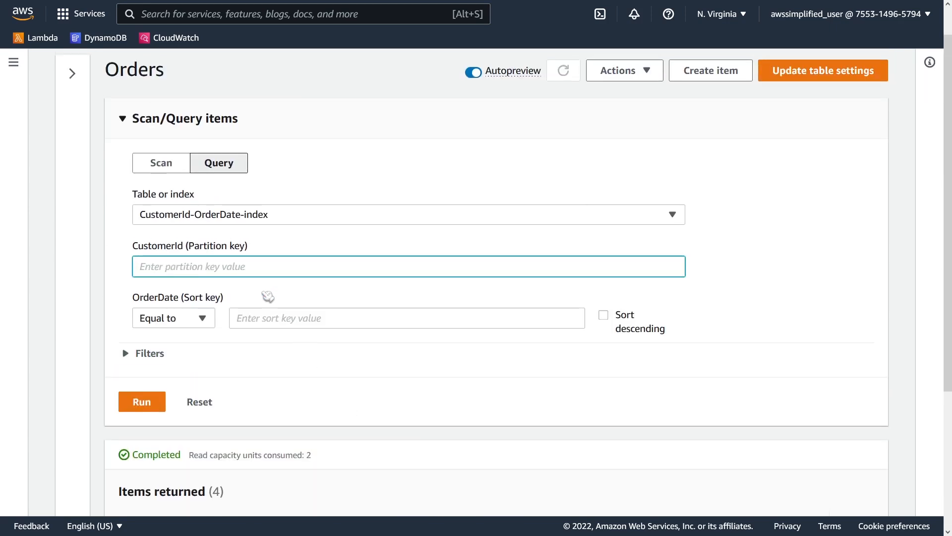
- Query the index for CustomerId CID-100, returning its two orders, and copy the date 2021-03-02
type("CID-100")
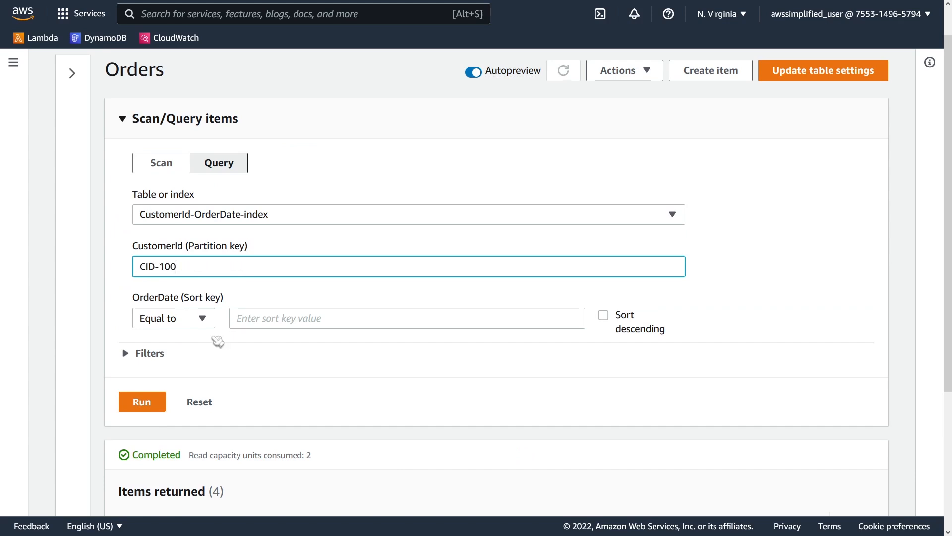
left_click(141, 401)
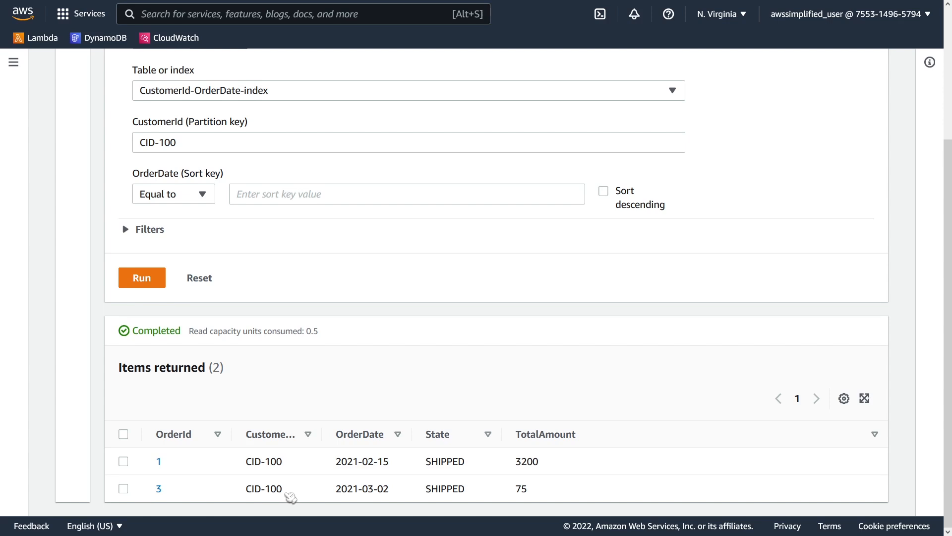
mouse_move(389, 506)
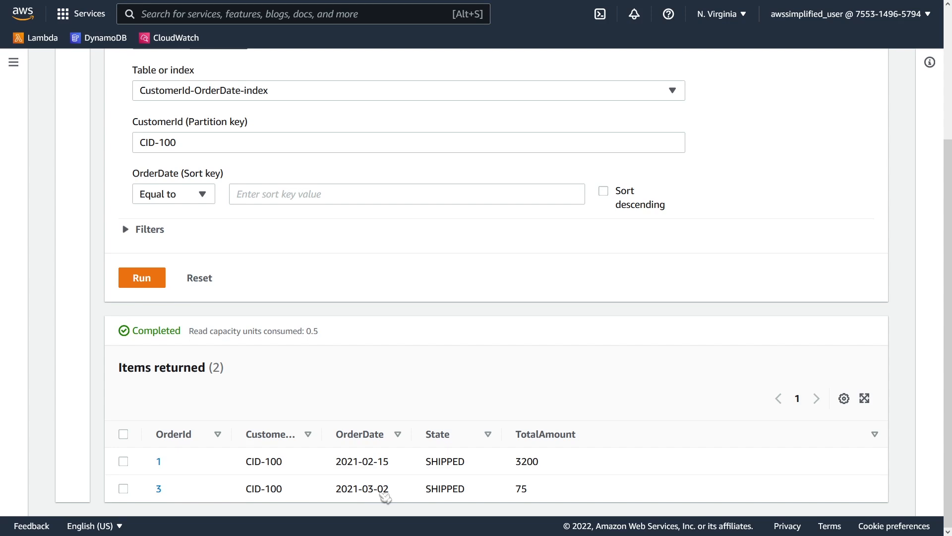
mouse_move(382, 365)
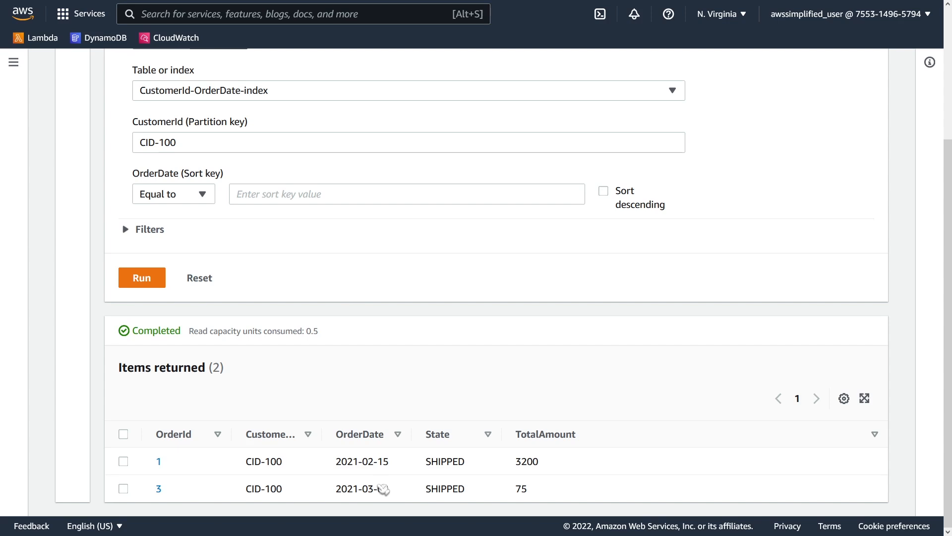
double_click(361, 488)
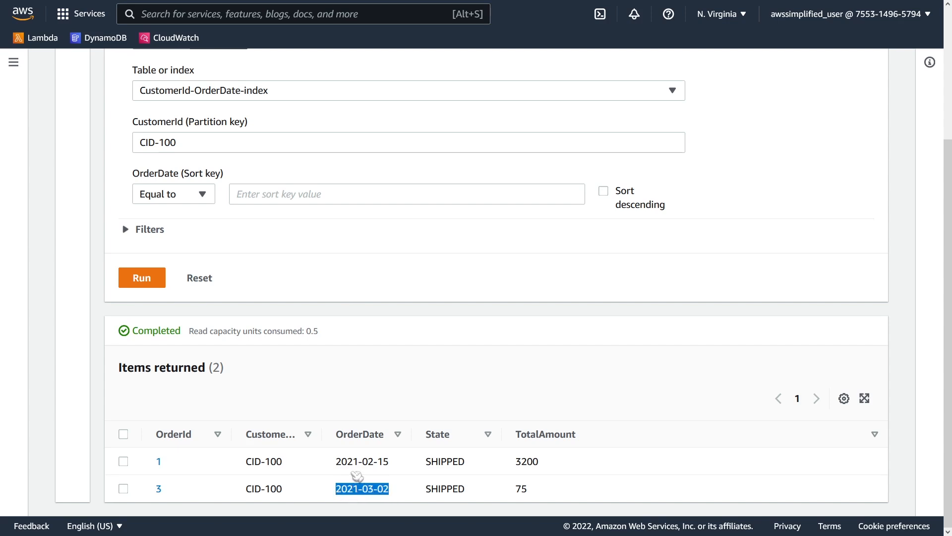
- Run CID-100 queries with OrderDate greater than or equal to 2021-03-02, 2021-03-03 and 2021-01-03
left_click(174, 194)
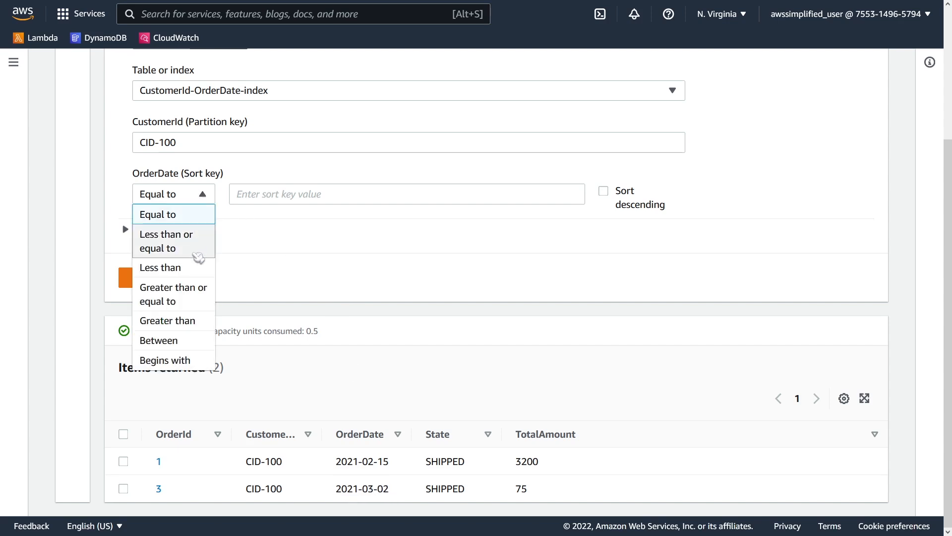
left_click(172, 294)
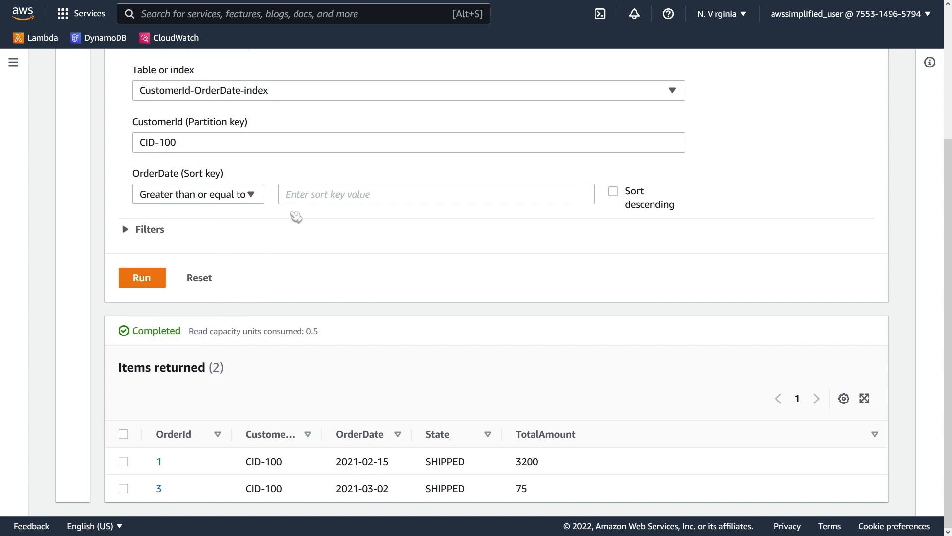
type("2021-03-02")
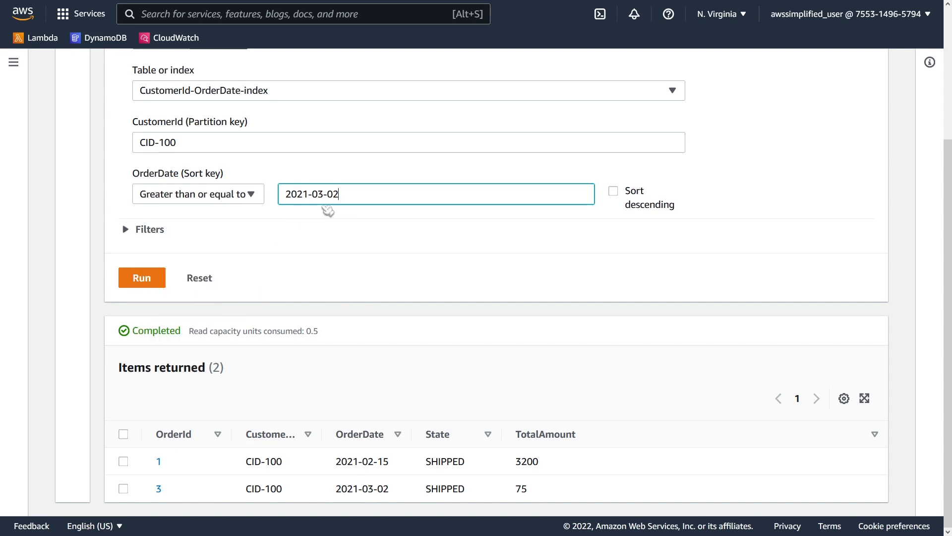
left_click(140, 278)
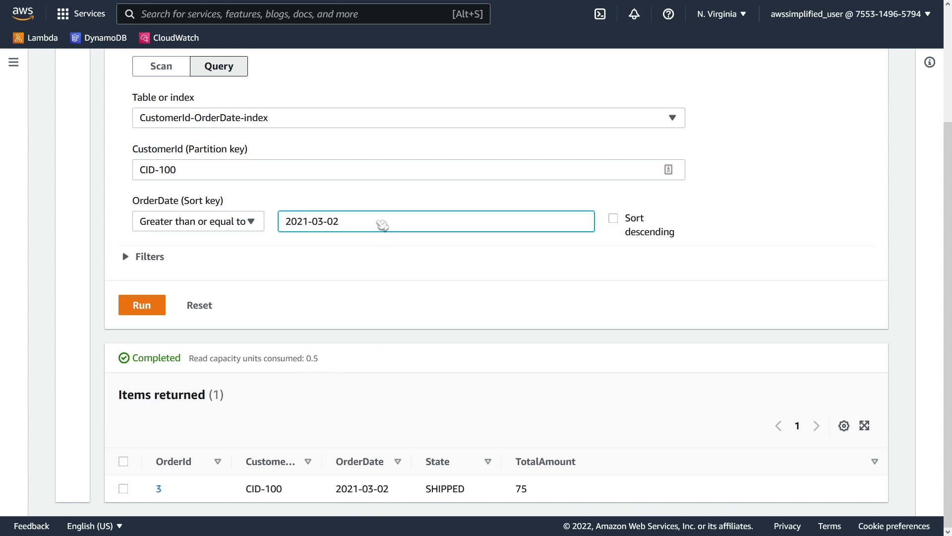
type("2021-03-03")
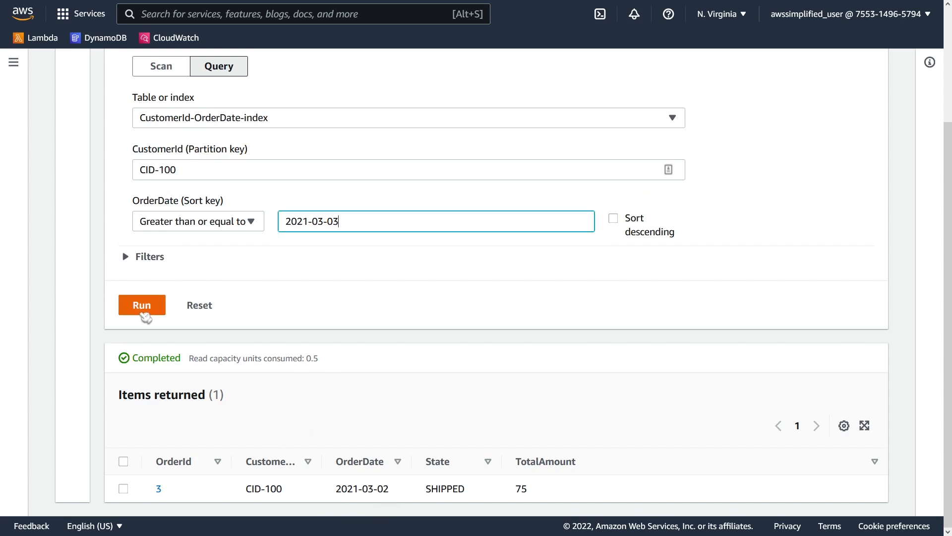
left_click(142, 304)
type("1")
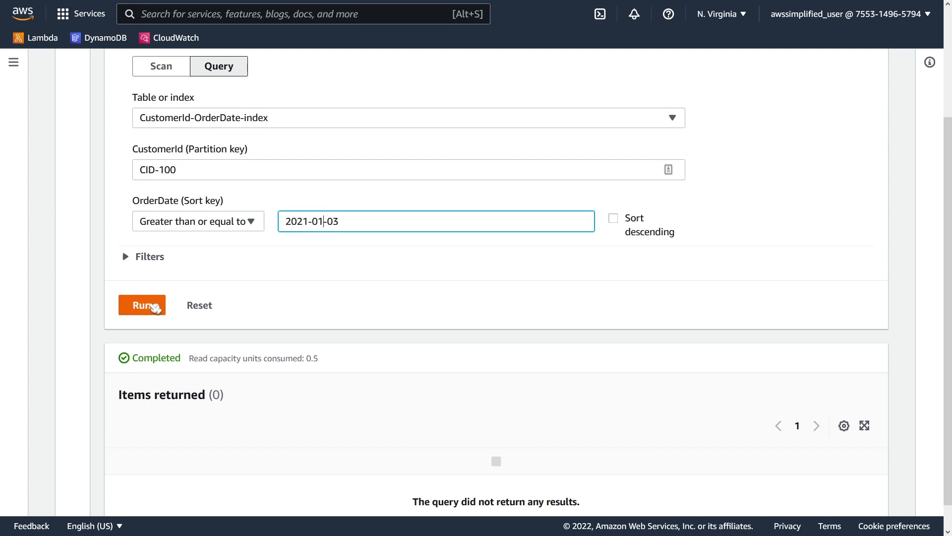
left_click(141, 305)
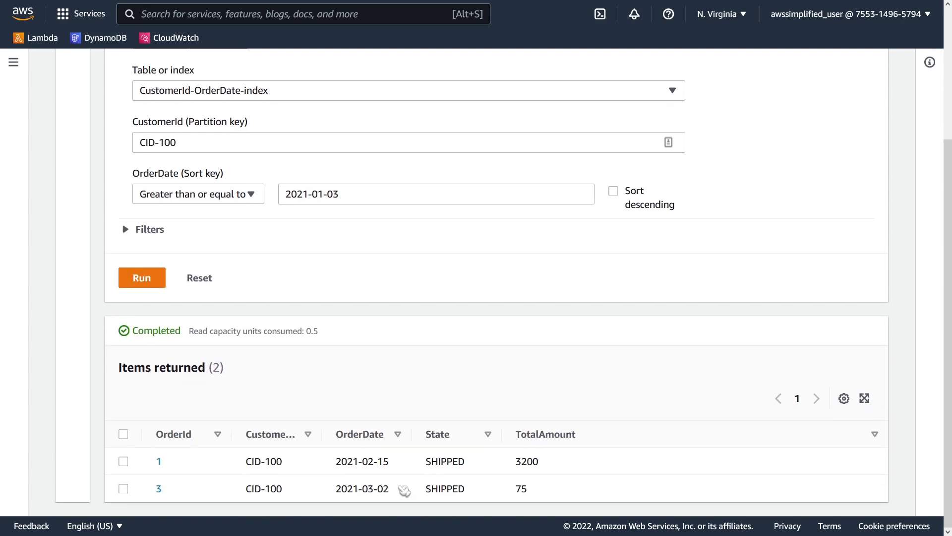
scroll("up", 3)
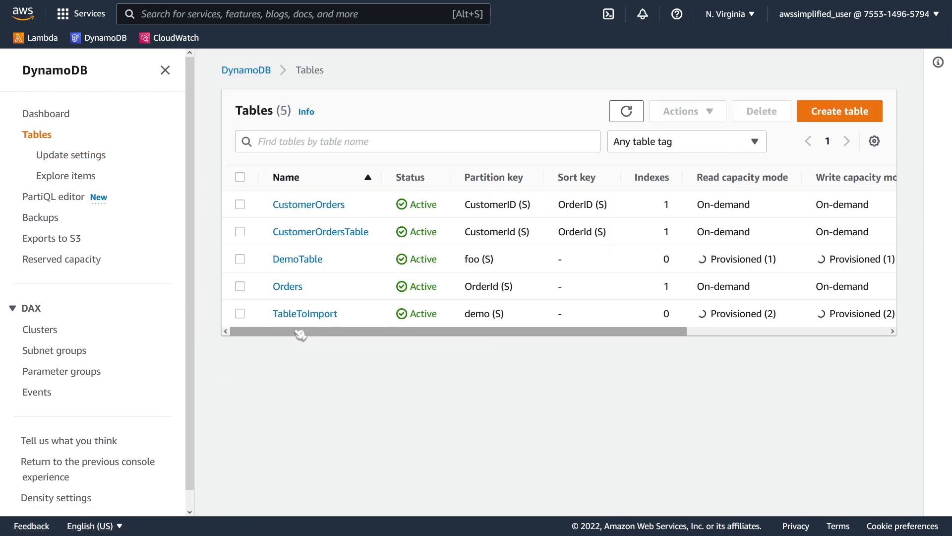
- Select CustomerId-OrderDate-index on the Orders table's Indexes list, ready for deletion
left_click(286, 285)
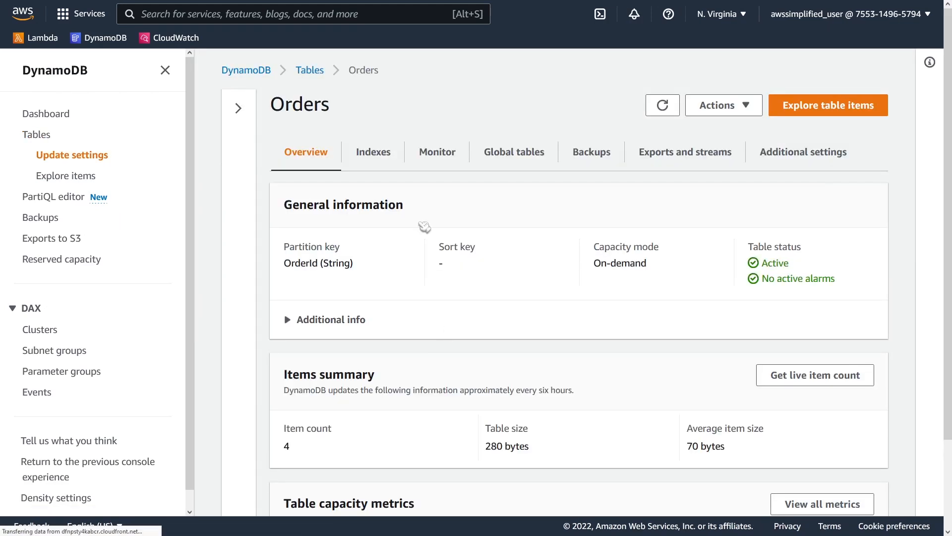
left_click(373, 151)
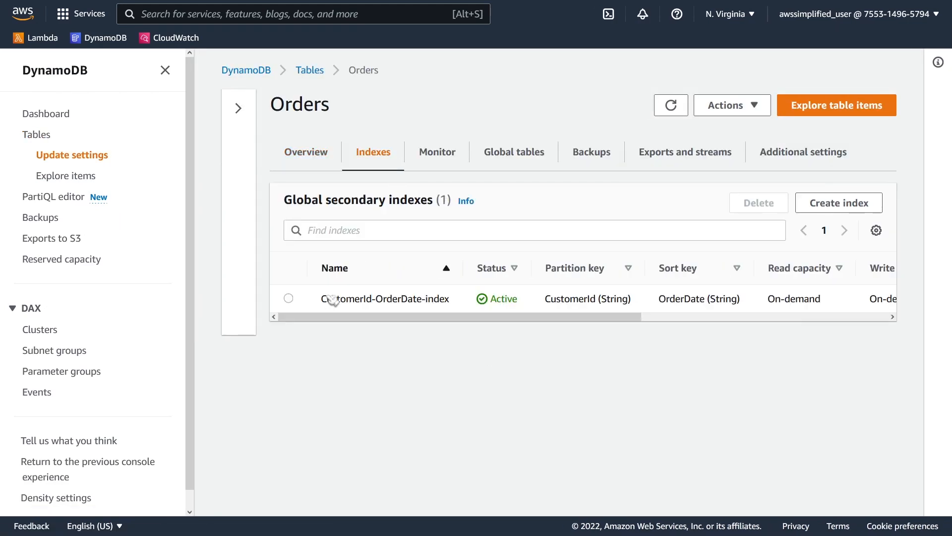
left_click(287, 299)
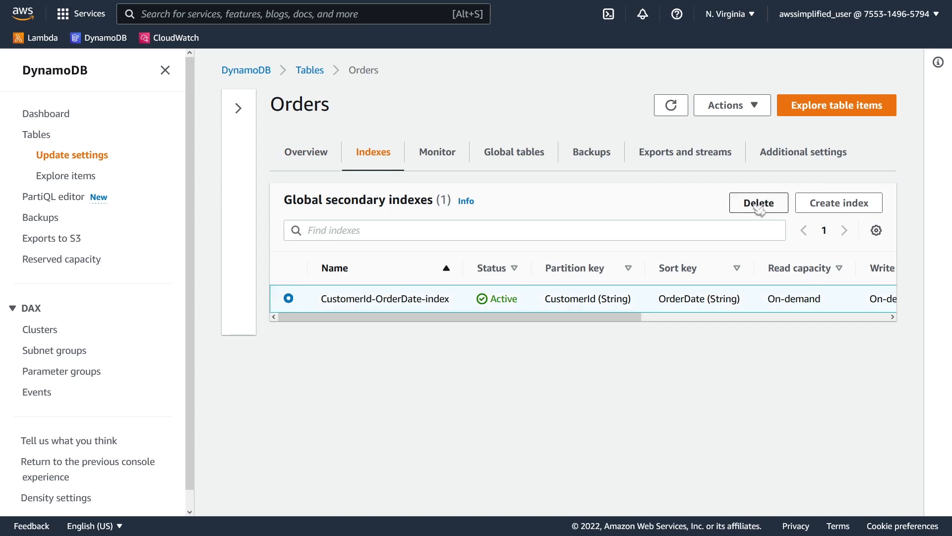